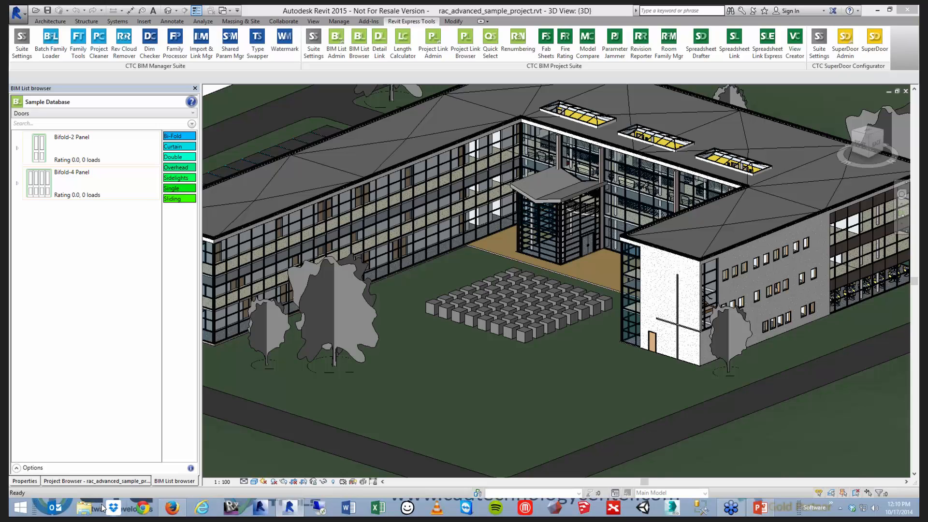
mouse_move(114, 506)
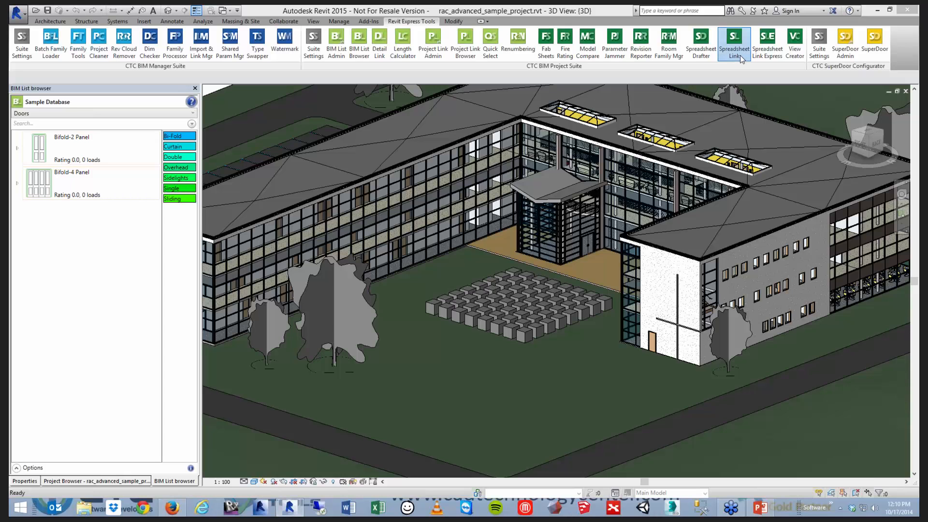
- Launch Spreadsheet Link and move its settings window over the blank spreadsheet
left_click(734, 39)
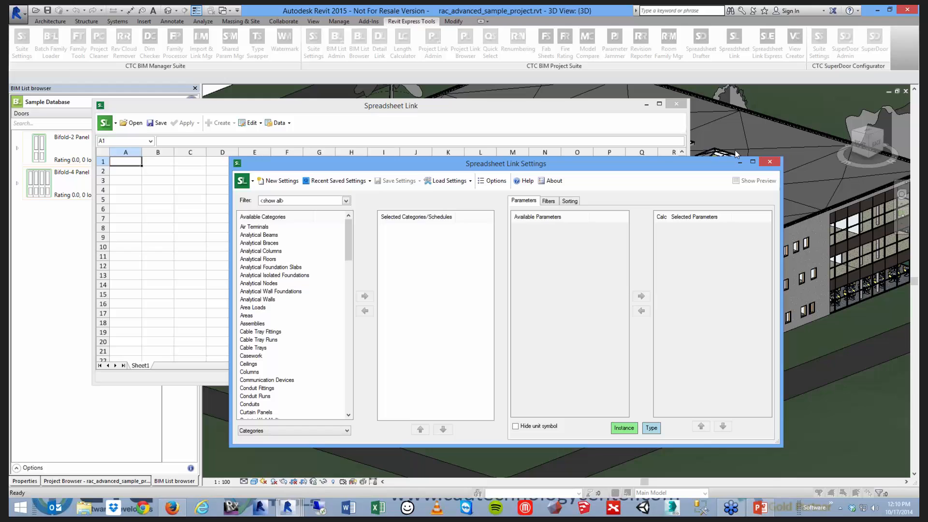
mouse_move(566, 181)
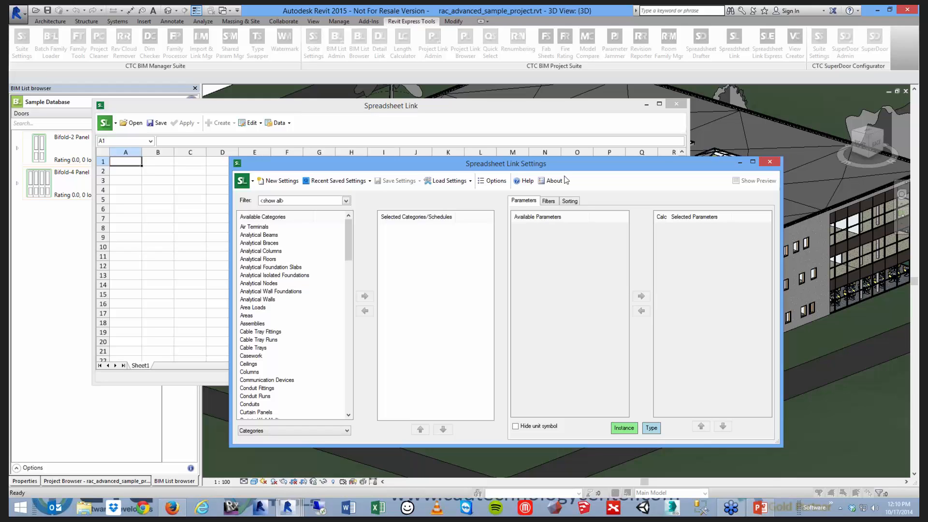
left_click_drag(506, 164, 547, 177)
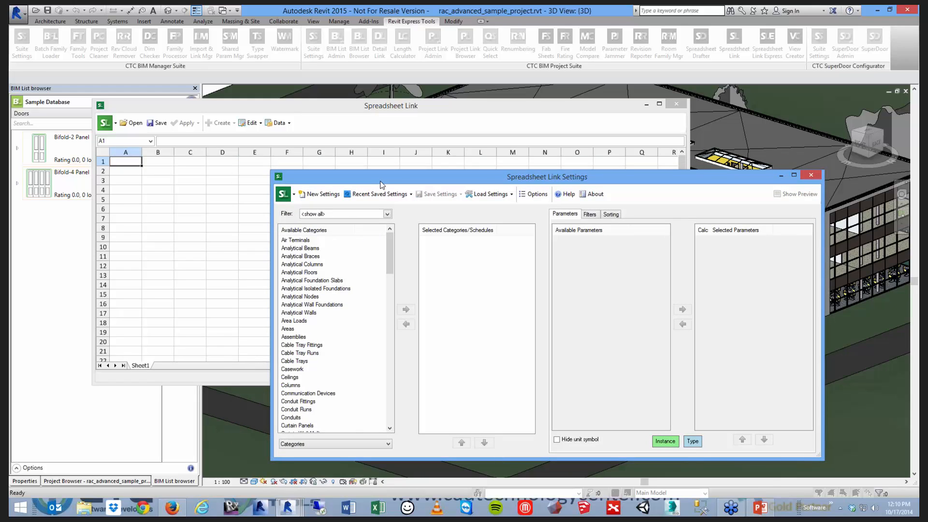
mouse_move(380, 193)
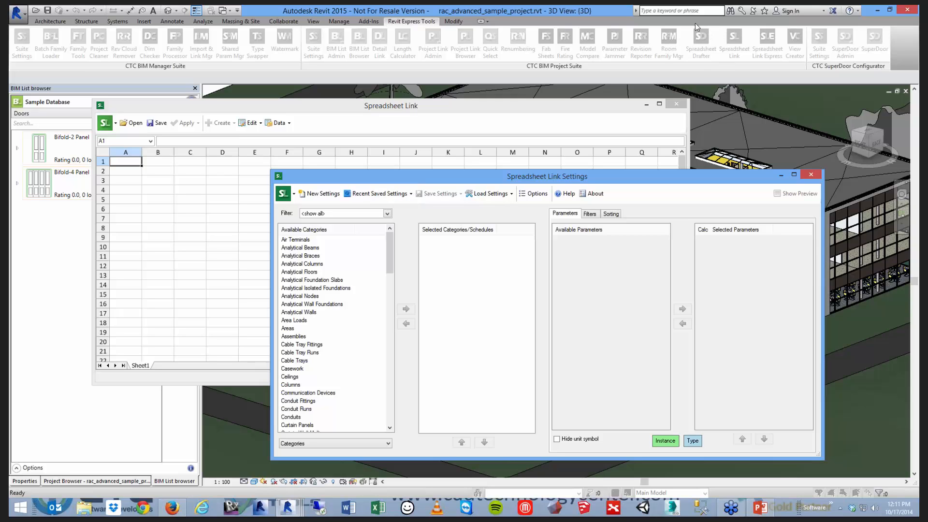
mouse_move(681, 60)
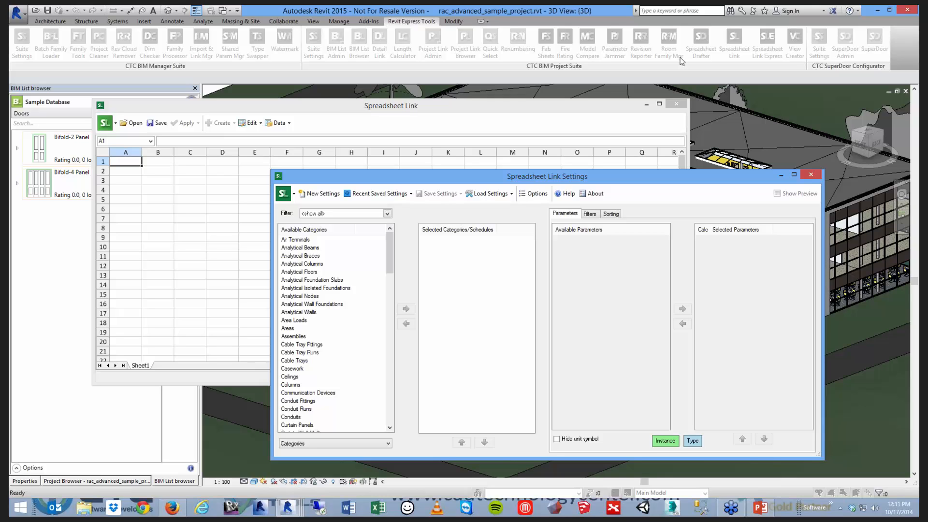
mouse_move(631, 101)
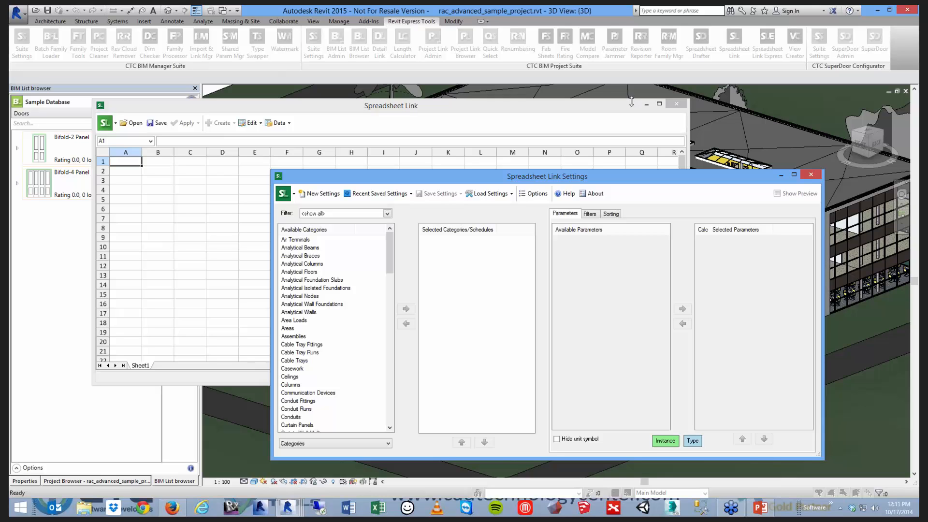
- Switch the settings list from Categories to Schedules
left_click(335, 443)
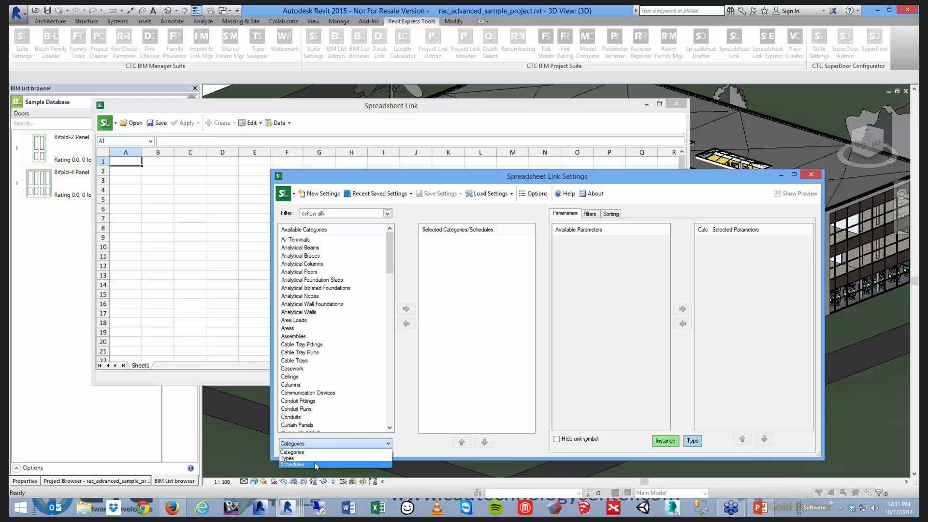
left_click(292, 465)
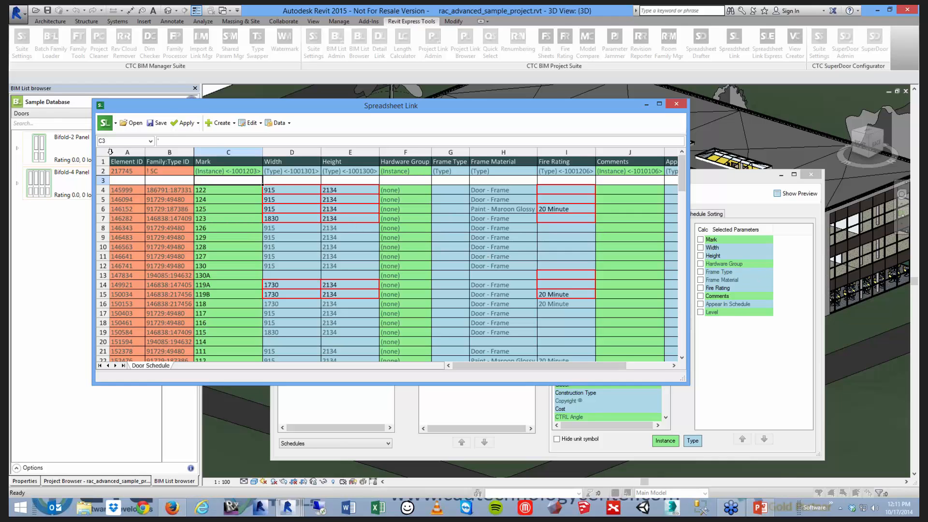
mouse_move(157, 123)
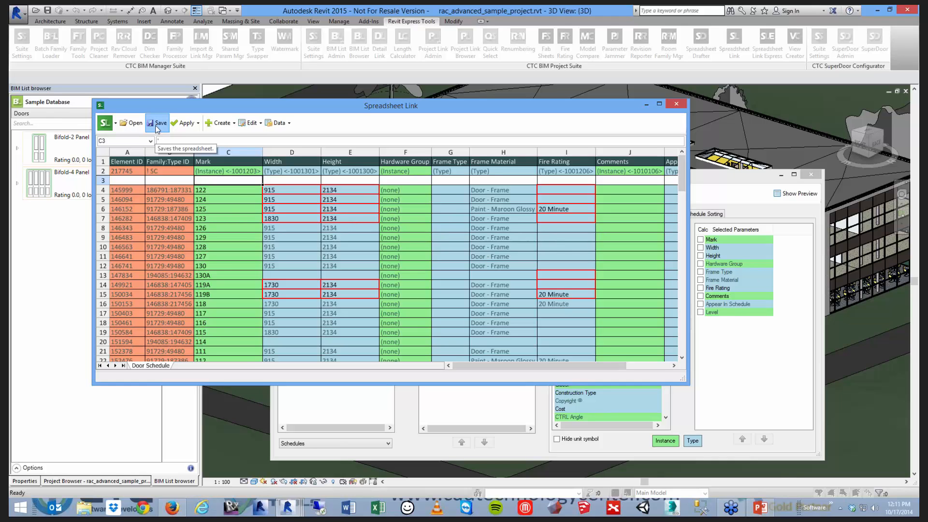
left_click(156, 122)
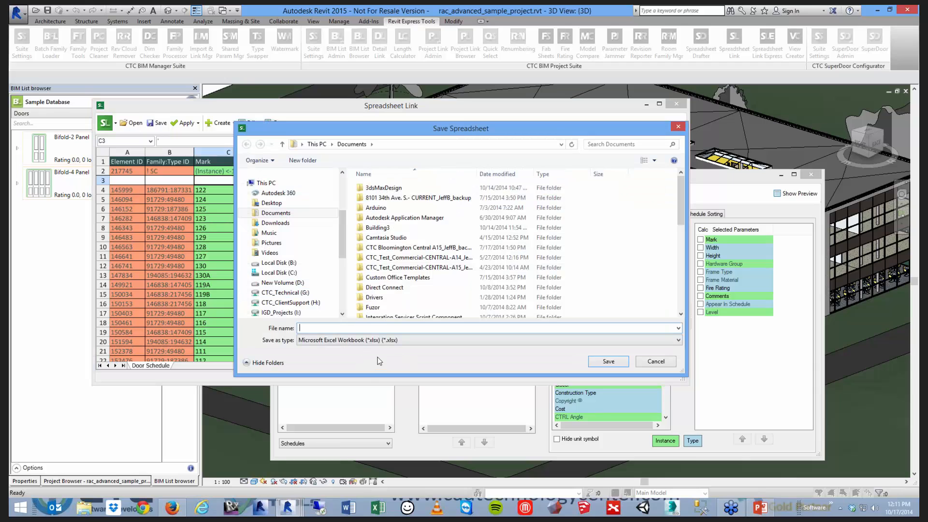
left_click(678, 340)
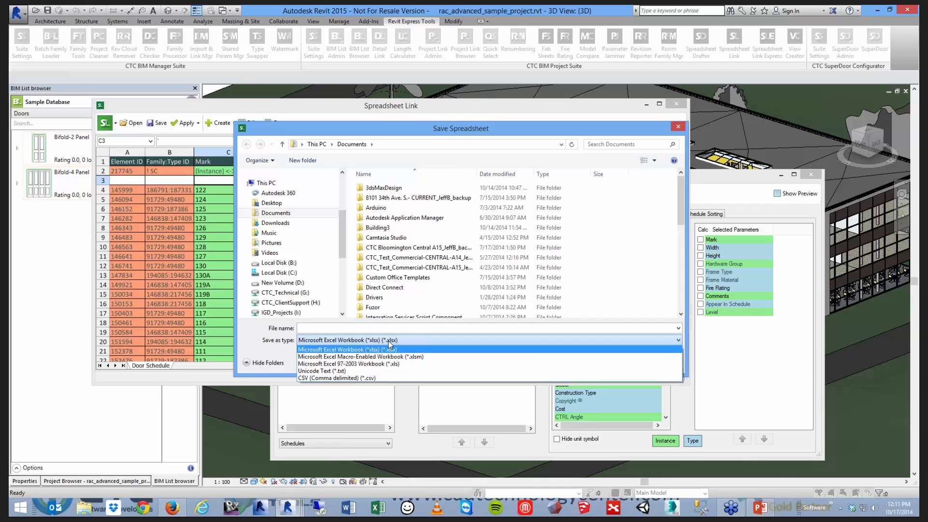
left_click(348, 349)
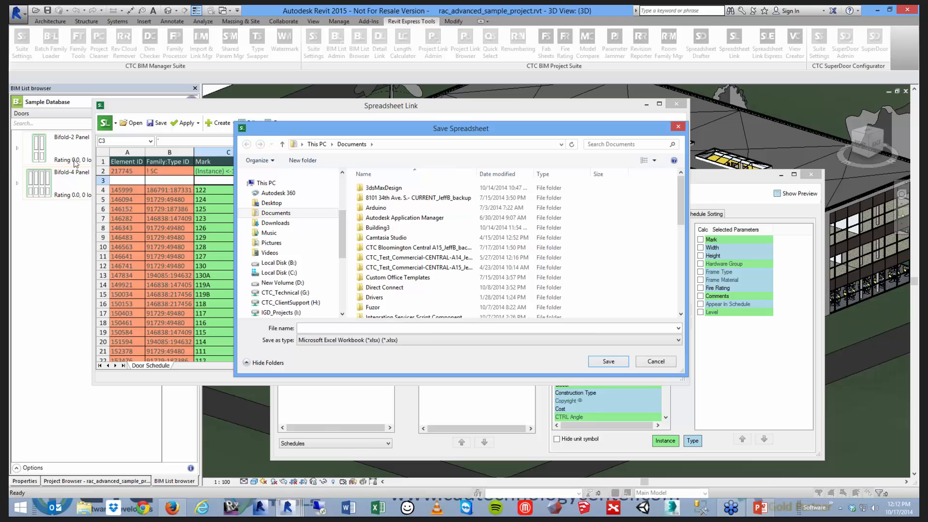
mouse_move(656, 361)
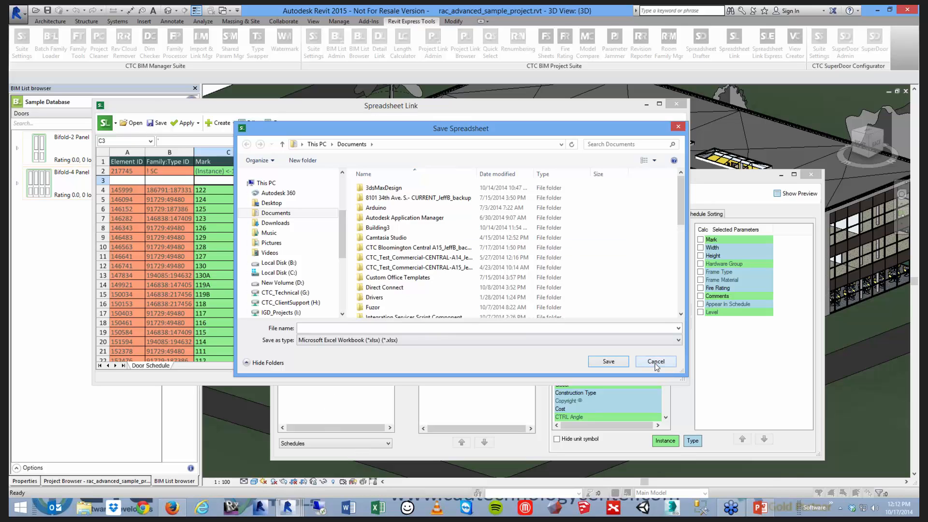
left_click(656, 361)
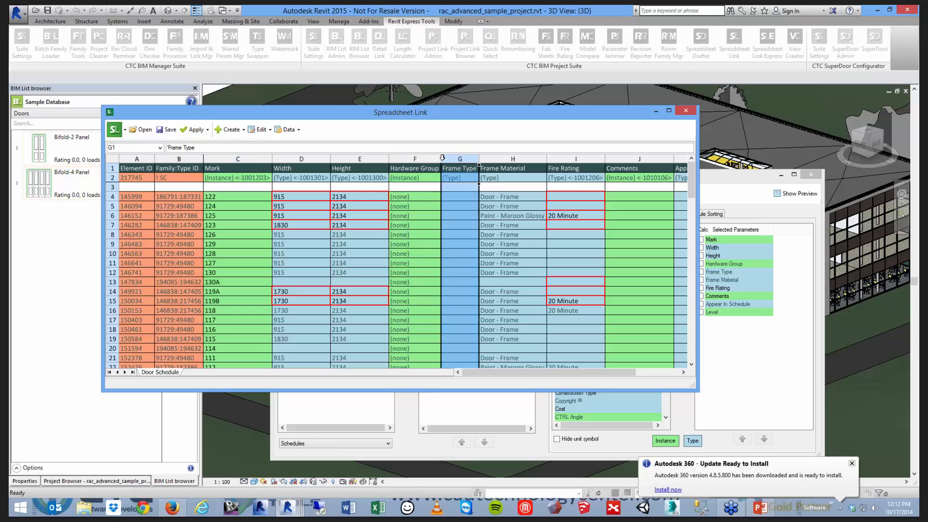
mouse_move(685, 330)
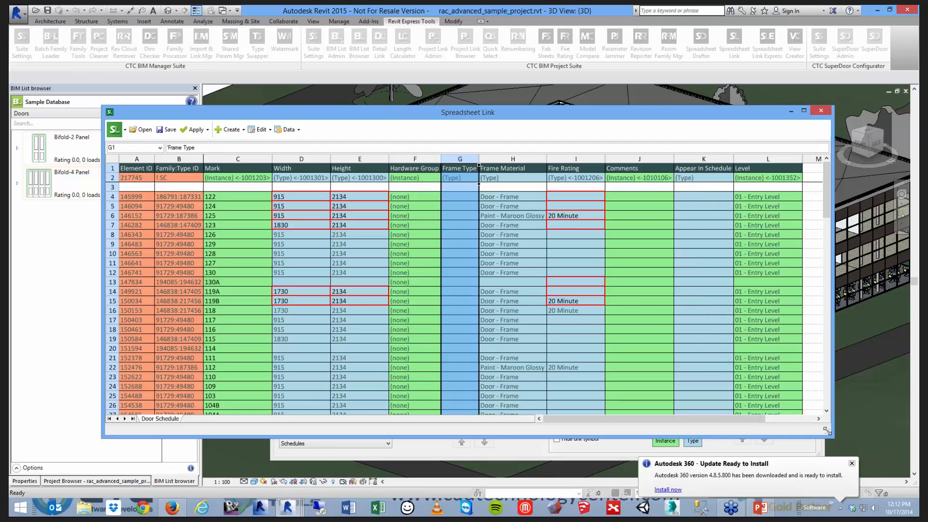
mouse_move(321, 244)
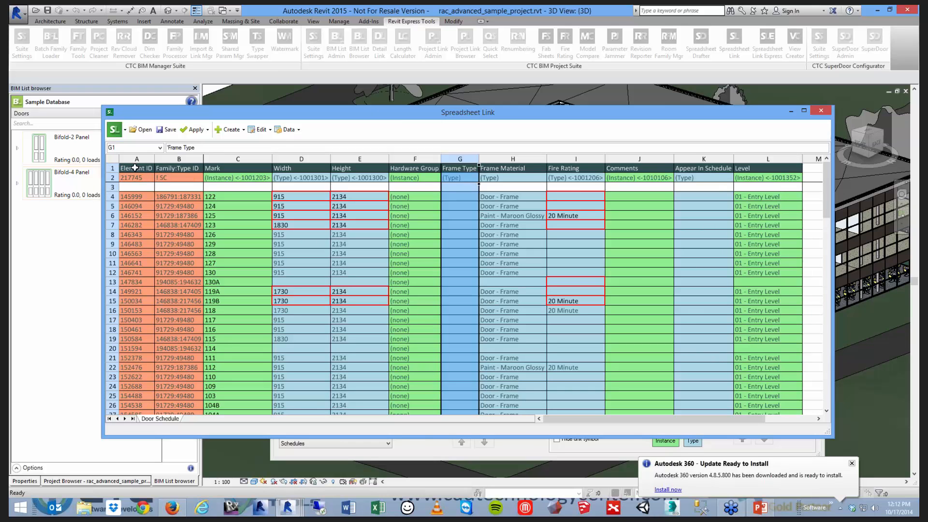
mouse_move(178, 159)
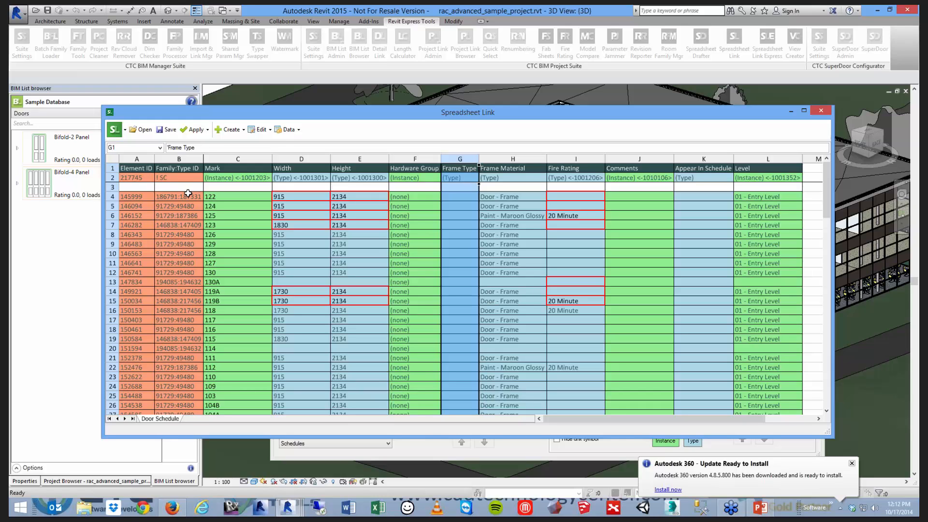
- Resize the spreadsheet window so the Appear In Schedule and Level columns show
left_click(850, 463)
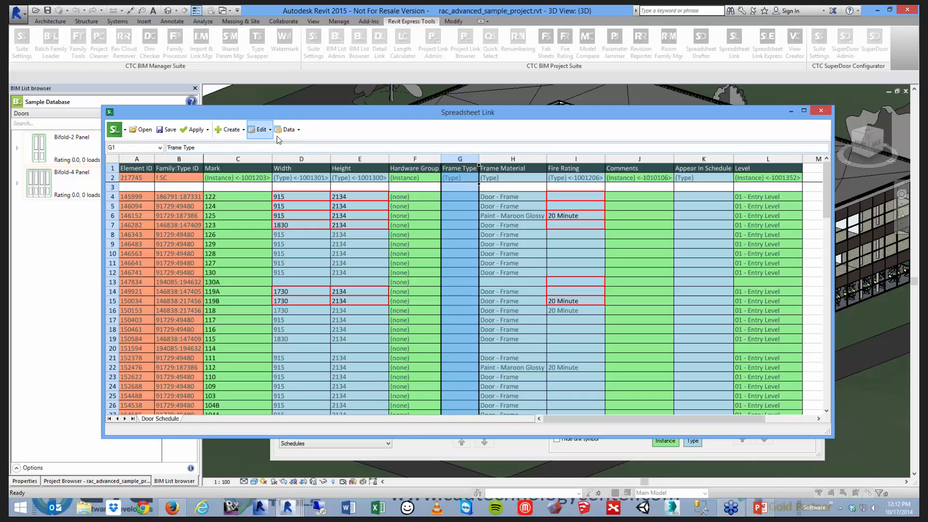
- Unprotect the Door Schedule worksheet using Data > Unprotect Worksheet
left_click(287, 130)
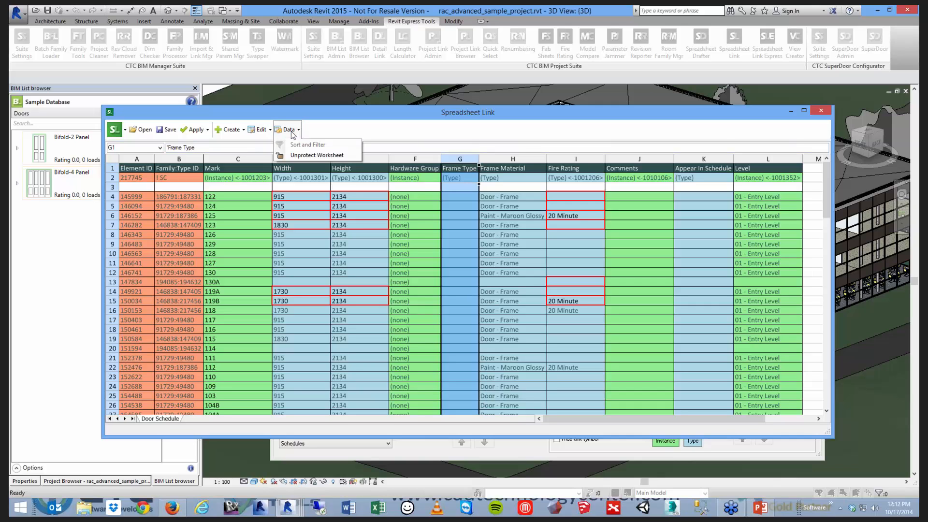
mouse_move(318, 154)
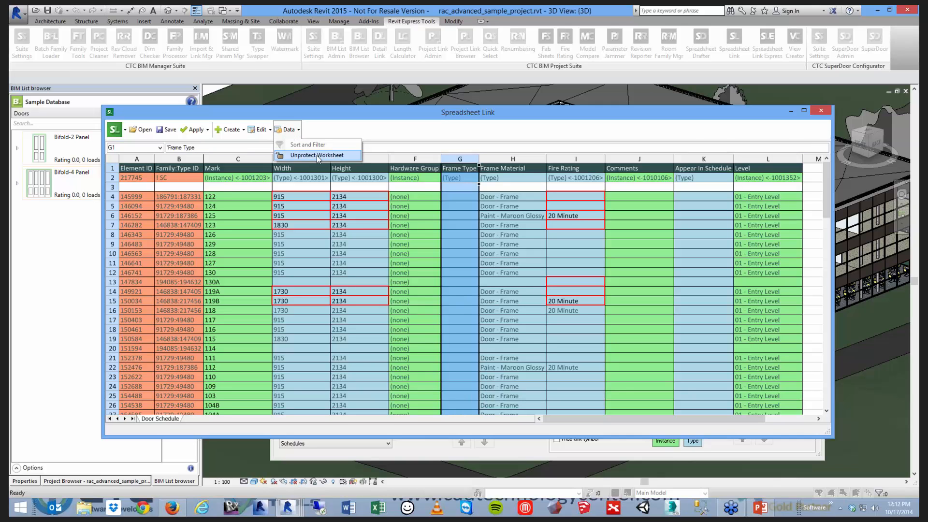
left_click(317, 155)
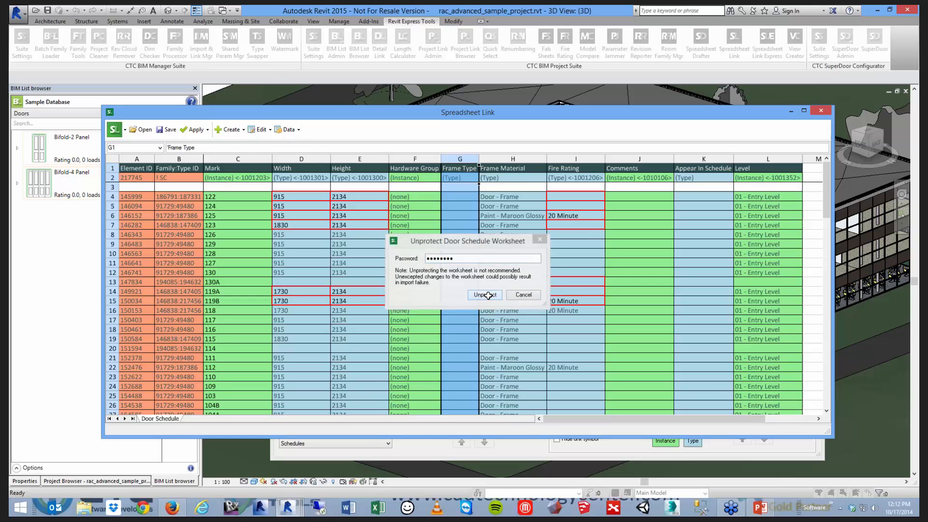
left_click(485, 295)
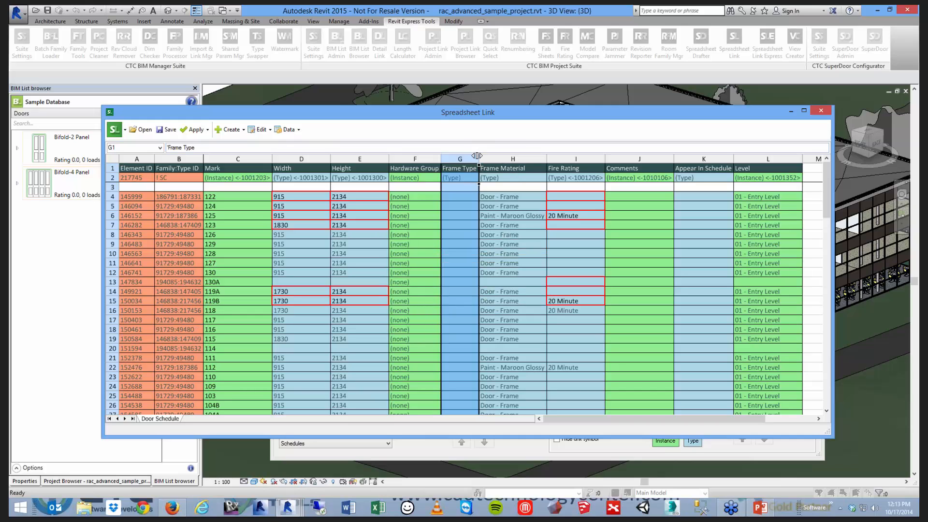
left_click_drag(478, 158, 520, 158)
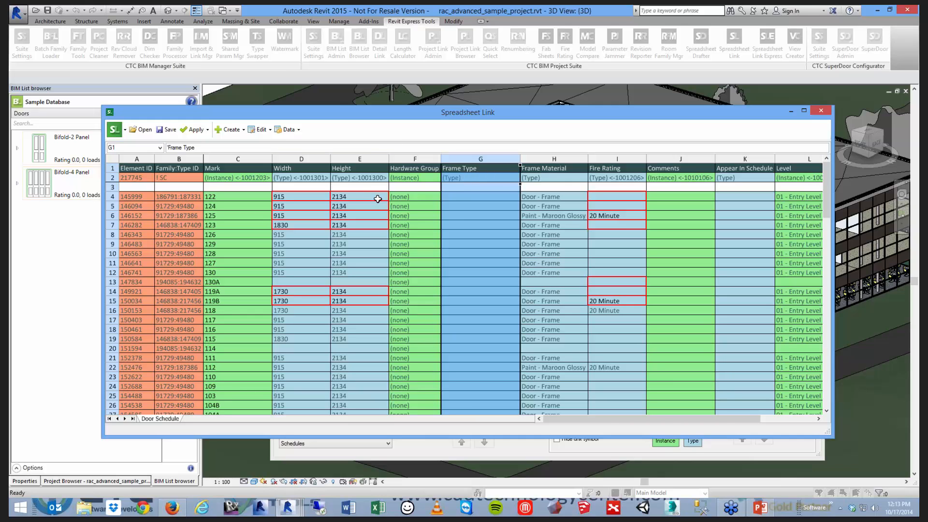
mouse_move(369, 205)
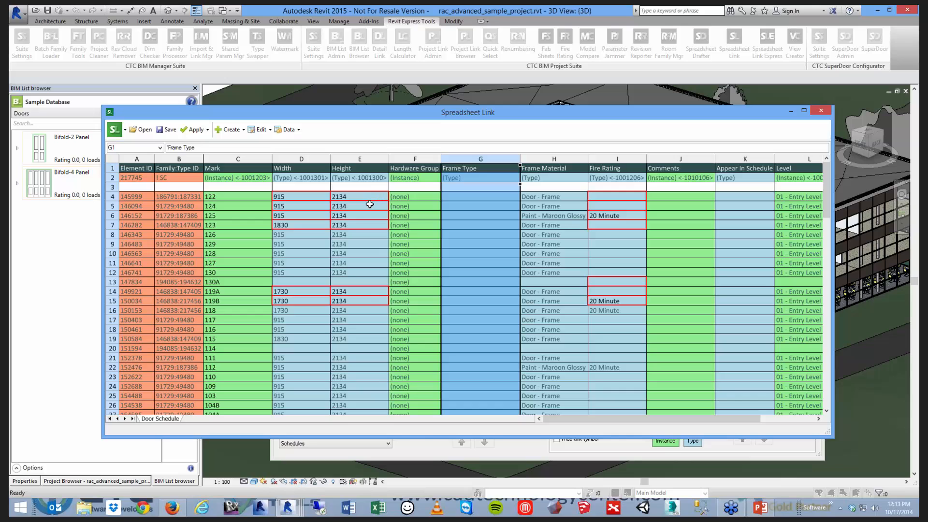
mouse_move(446, 263)
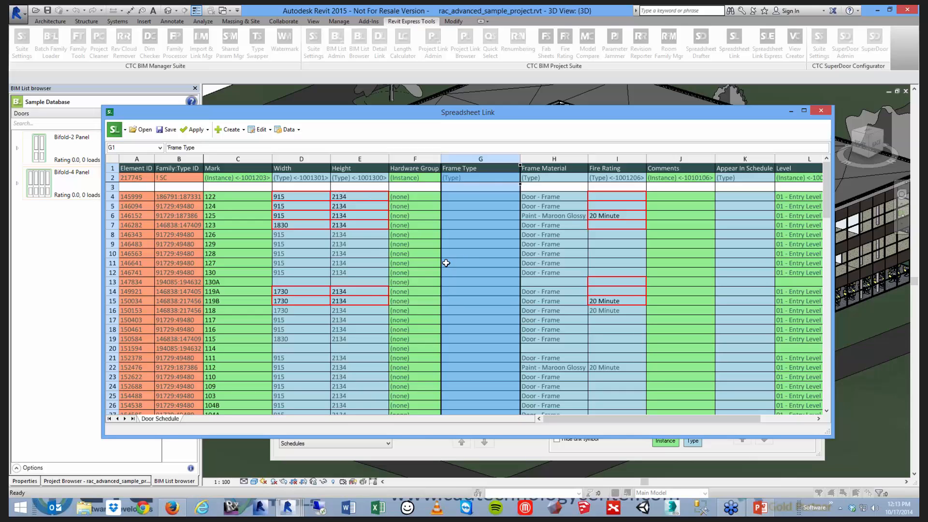
left_click(179, 206)
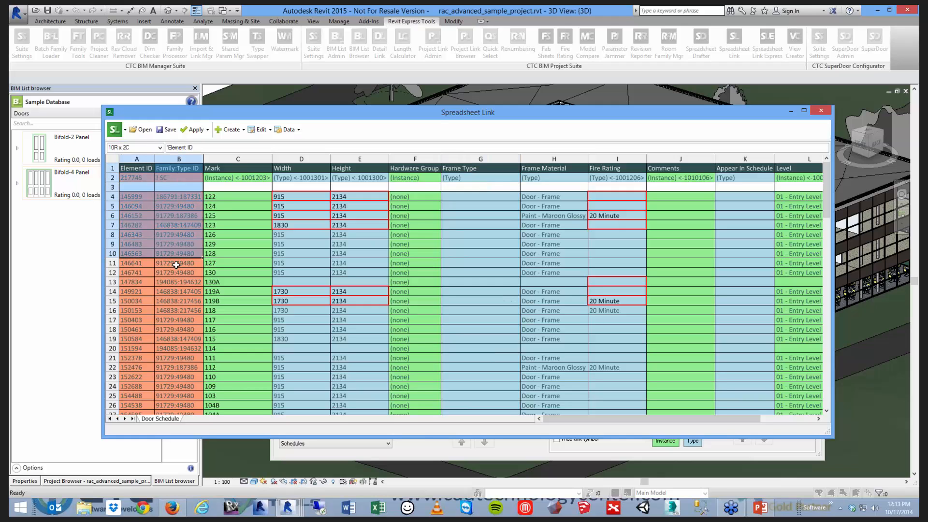
left_click(179, 263)
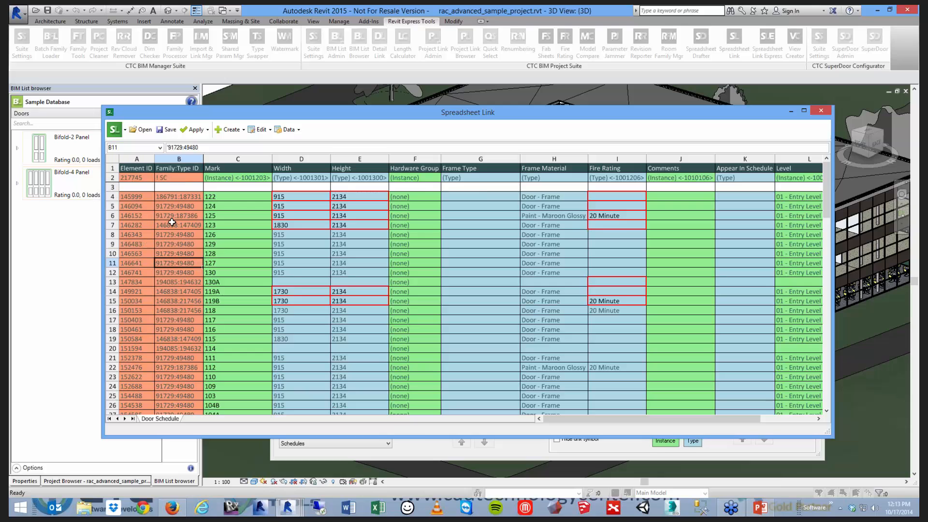
mouse_move(179, 215)
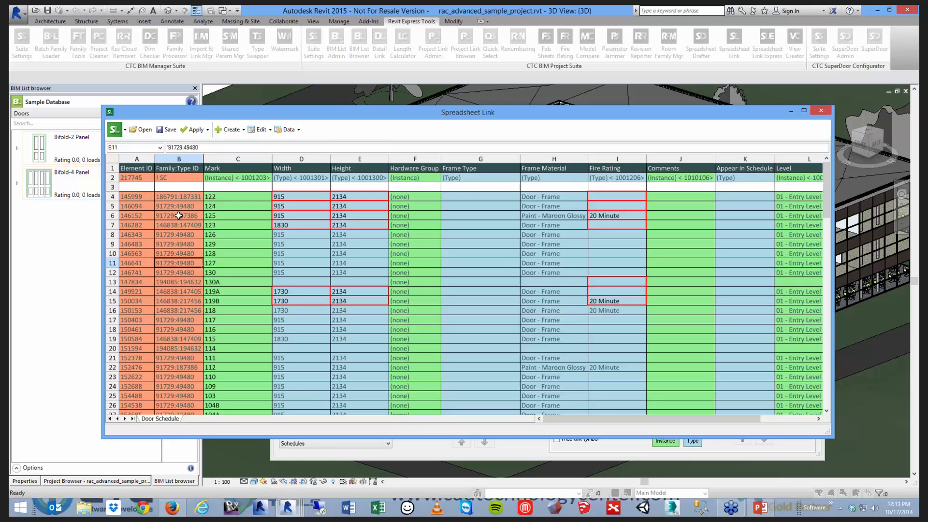
mouse_move(186, 201)
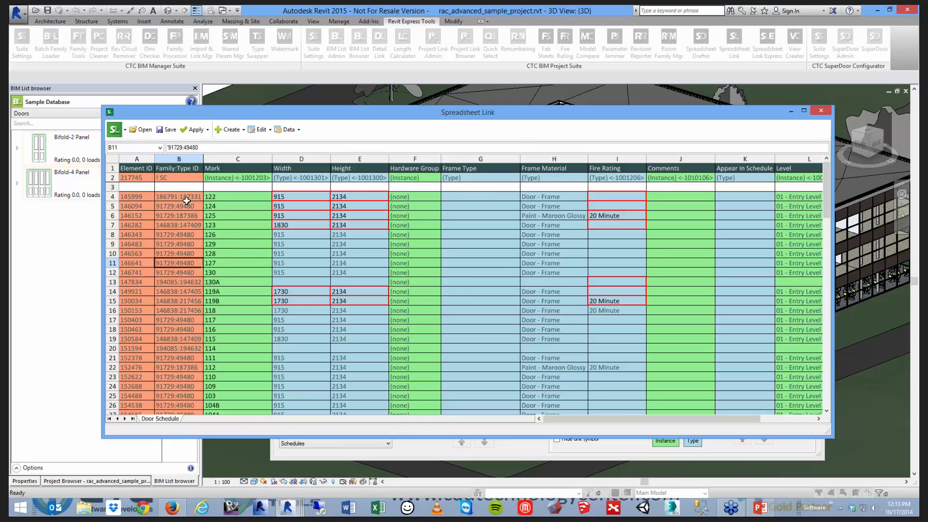
mouse_move(172, 253)
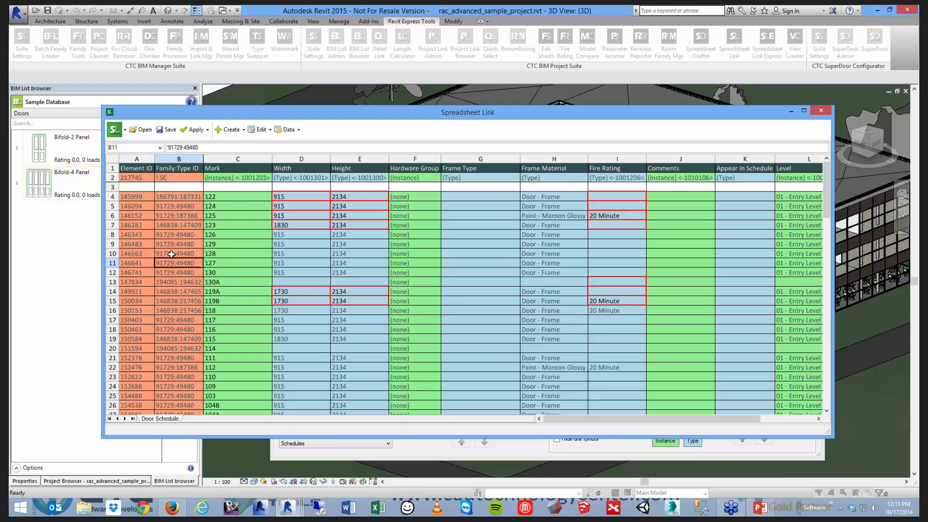
mouse_move(192, 250)
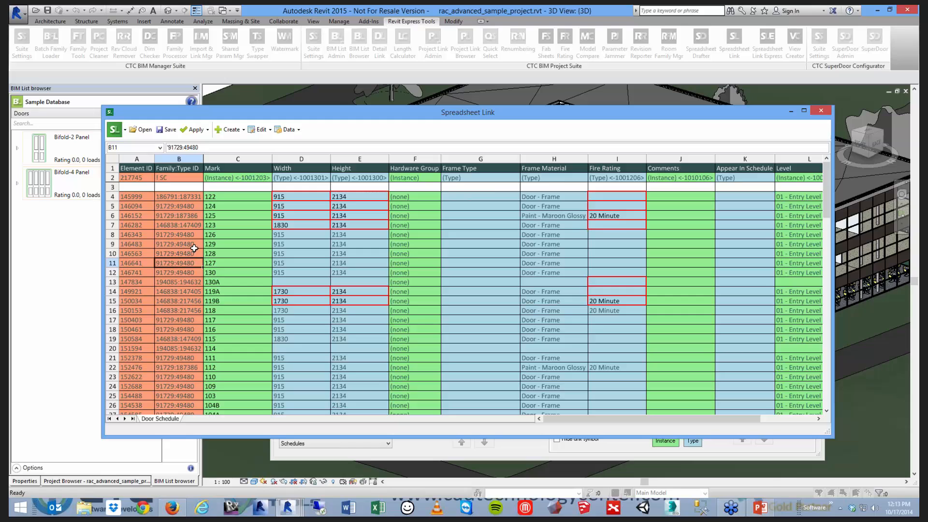
mouse_move(249, 244)
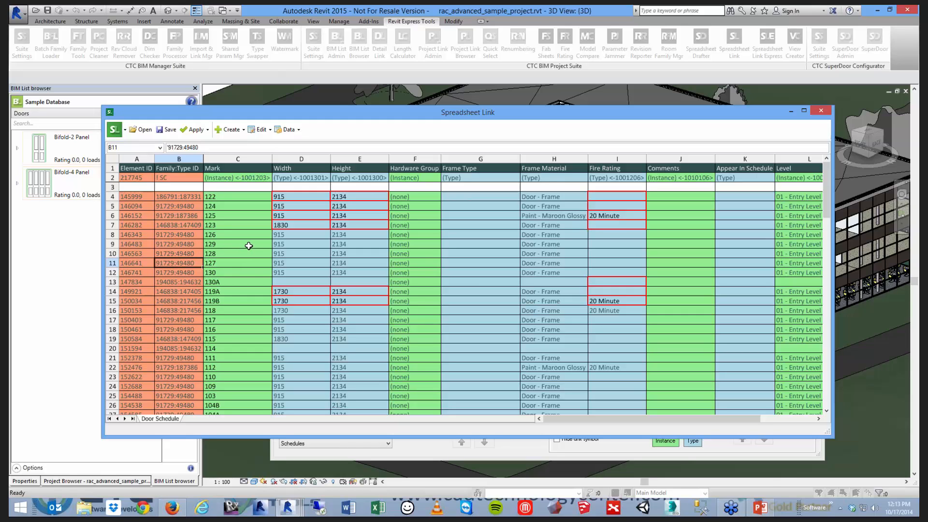
mouse_move(253, 247)
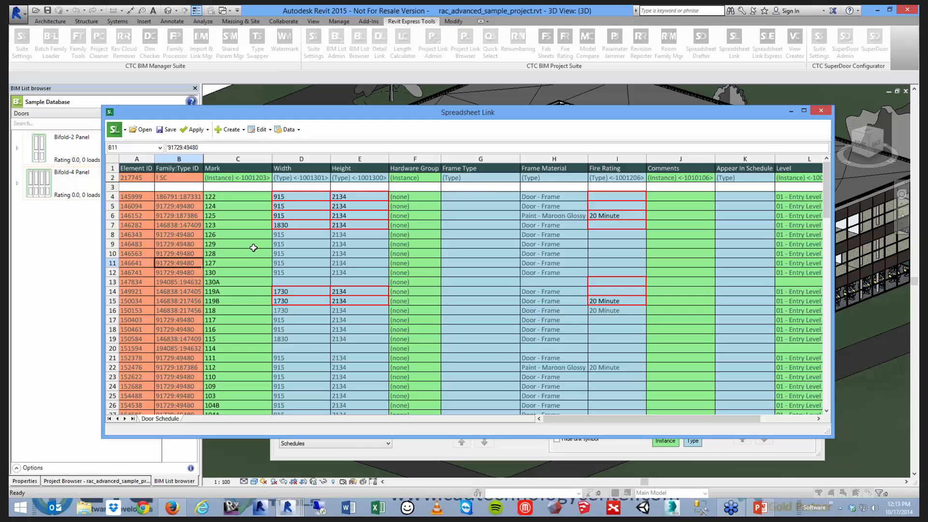
mouse_move(256, 247)
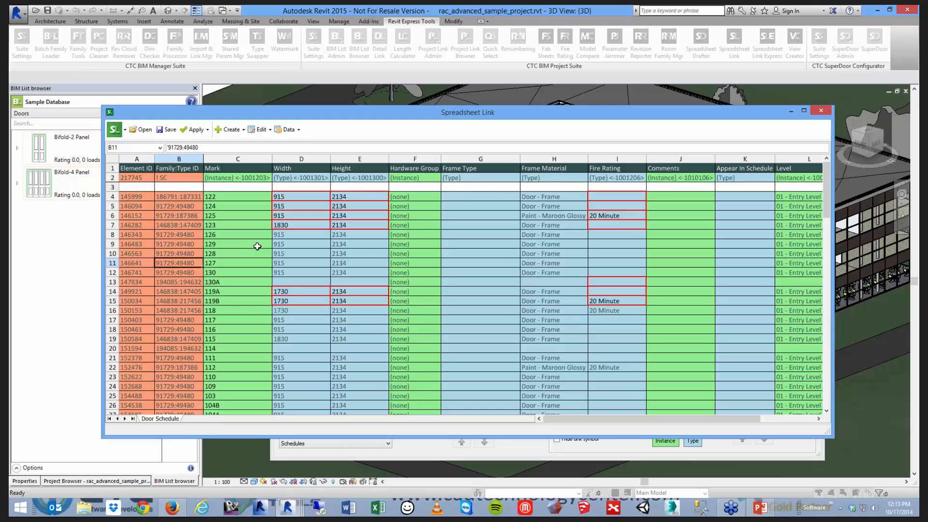
mouse_move(655, 413)
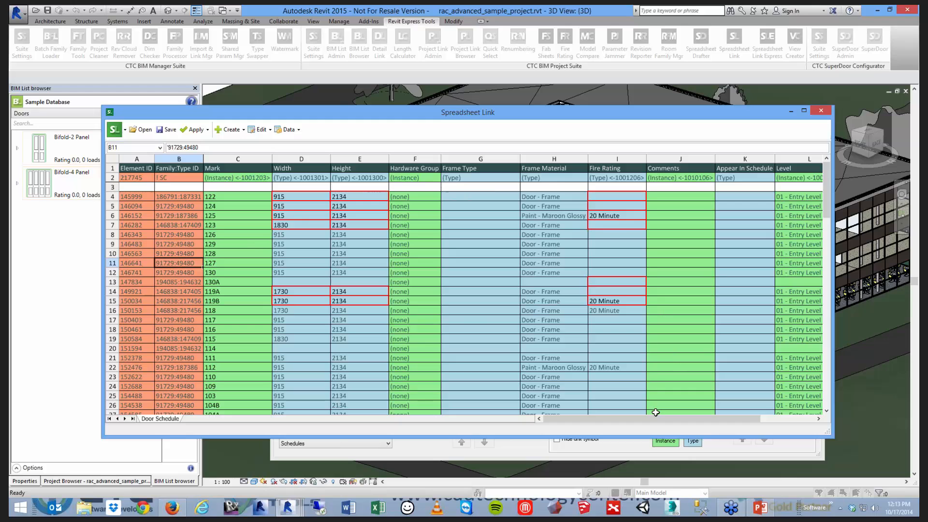
- Add a 'New Column' header in cell M1, dismiss the null-value error, and close the spreadsheet
scroll("right", 3)
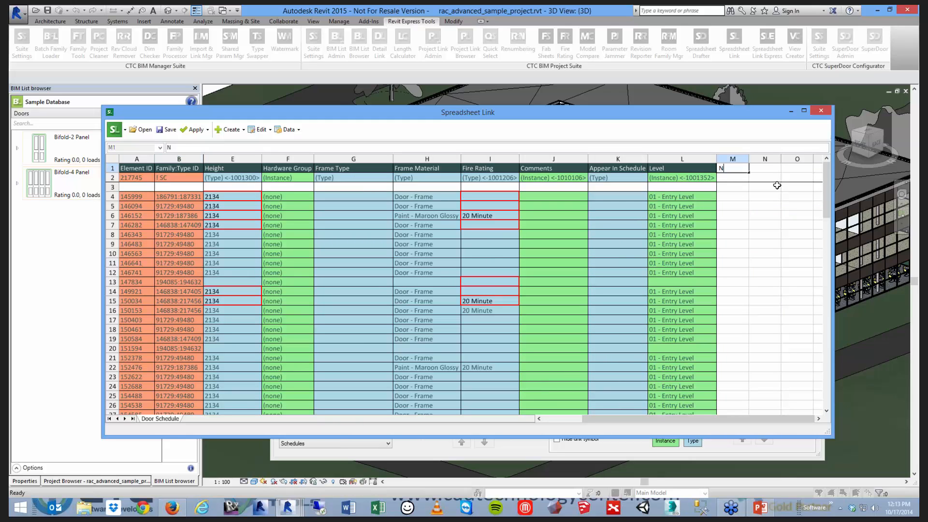
type("New Column")
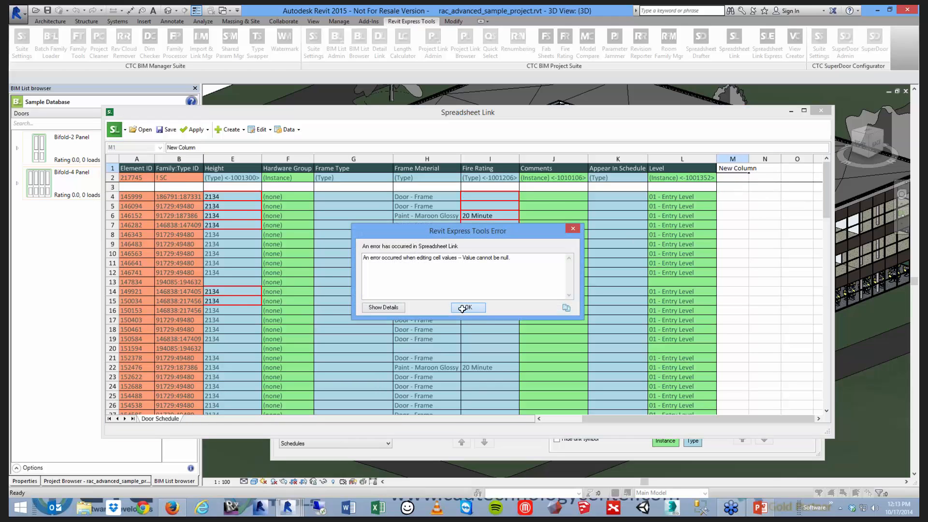
left_click(467, 308)
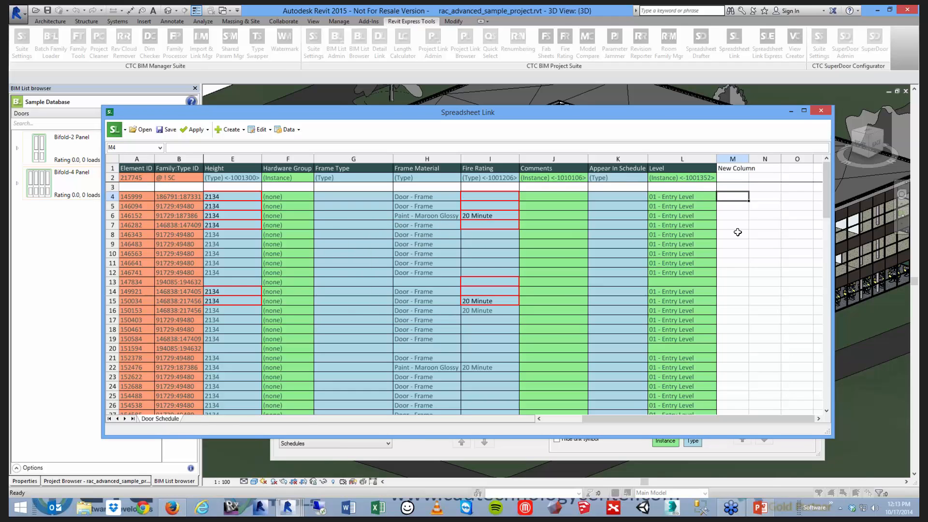
mouse_move(733, 356)
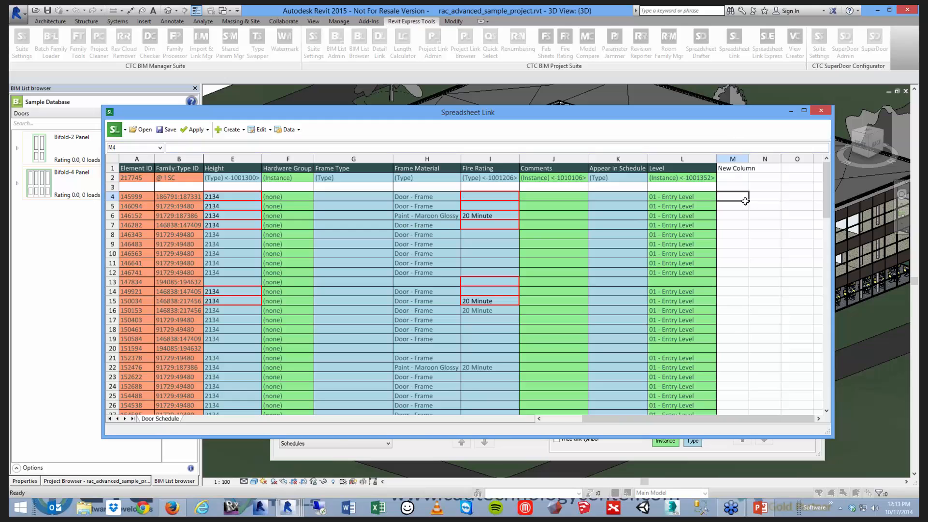
mouse_move(798, 314)
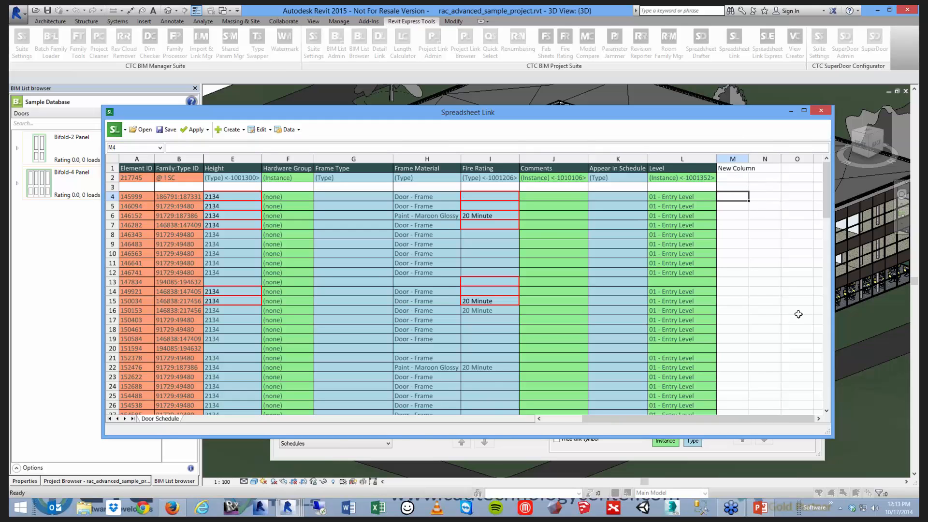
mouse_move(771, 168)
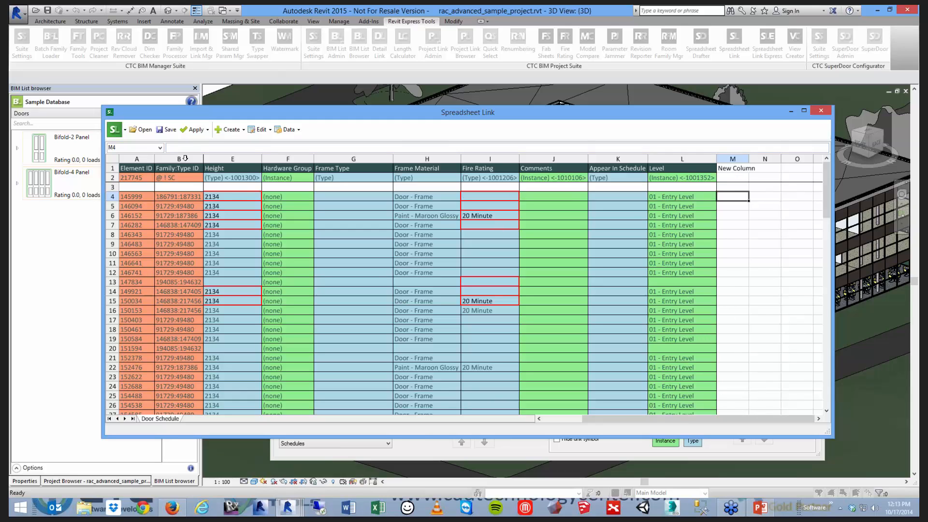
mouse_move(736, 242)
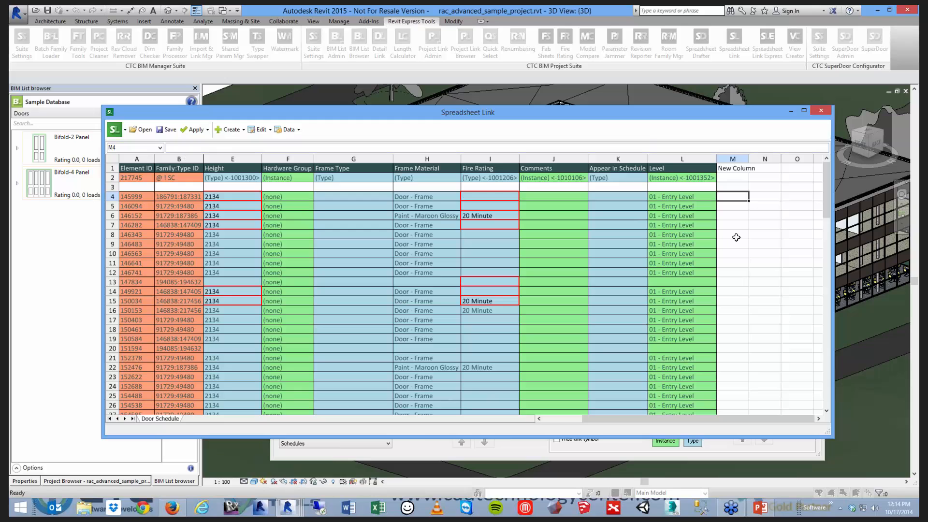
mouse_move(511, 178)
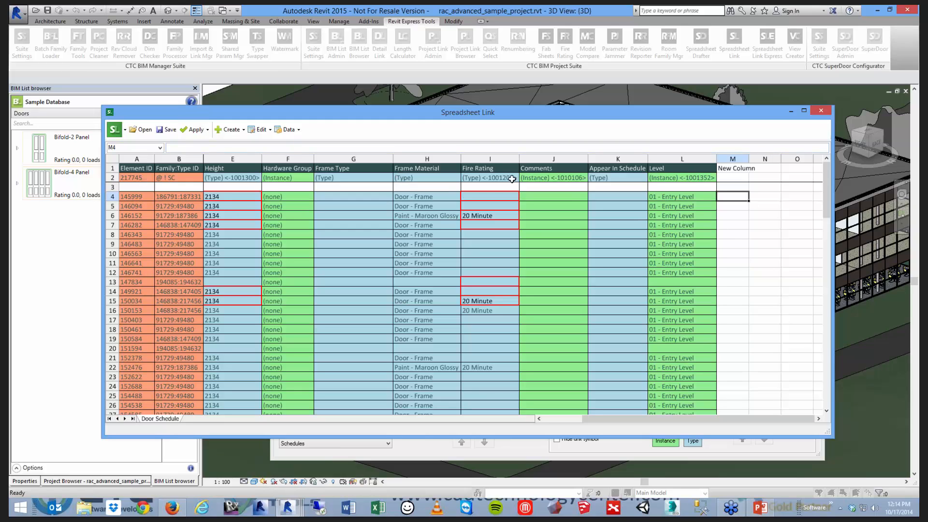
mouse_move(646, 208)
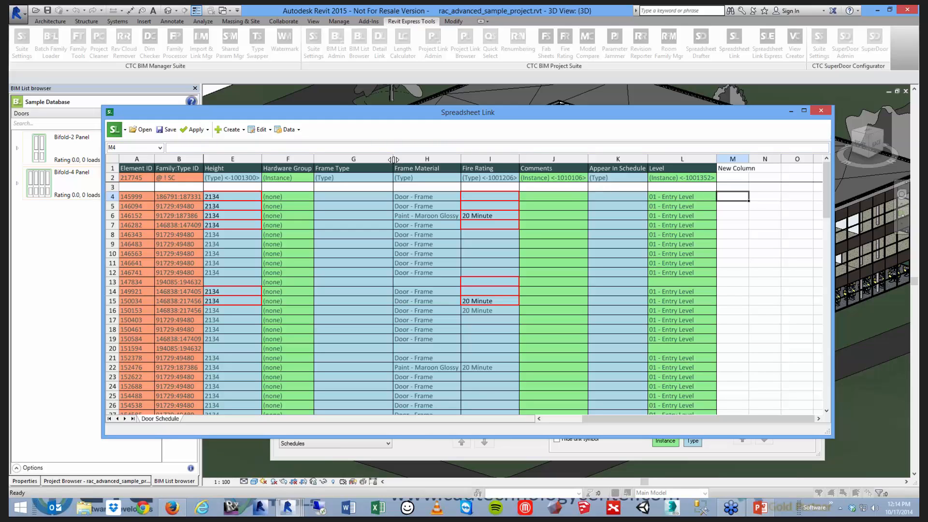
mouse_move(387, 168)
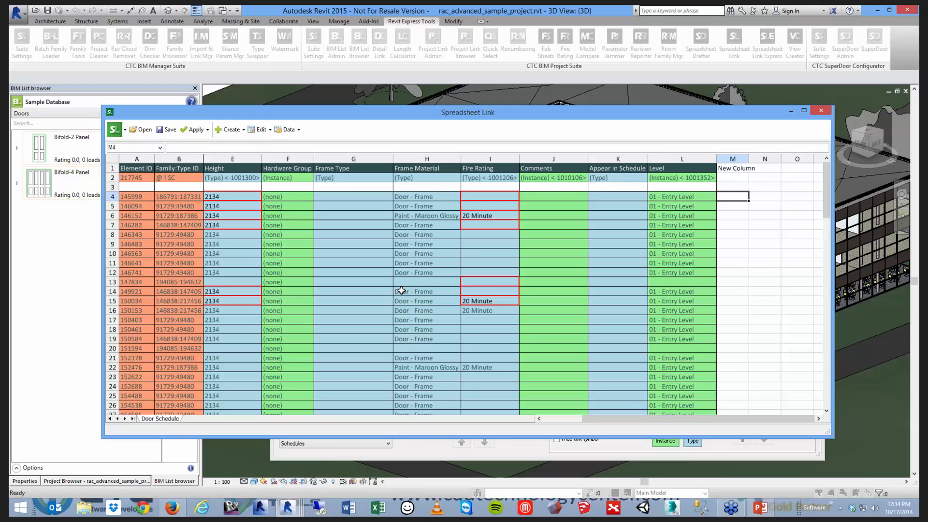
mouse_move(430, 215)
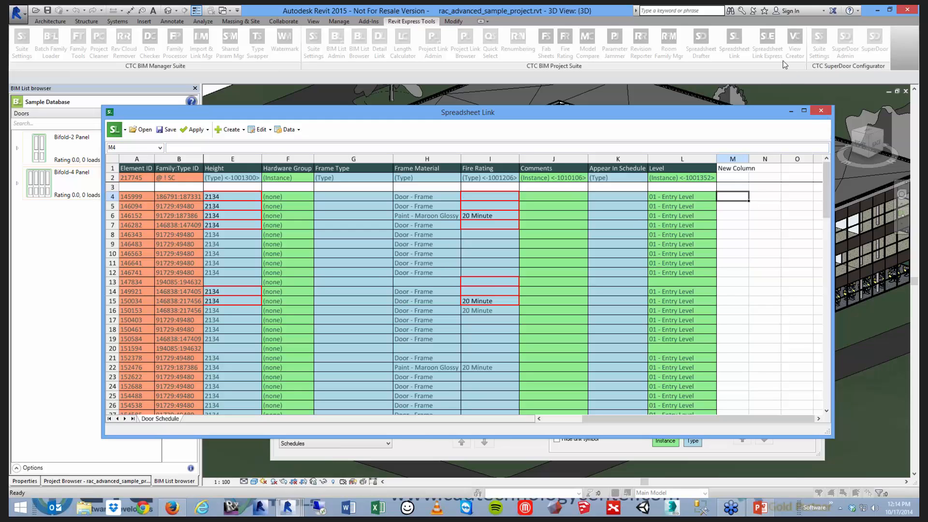
mouse_move(796, 184)
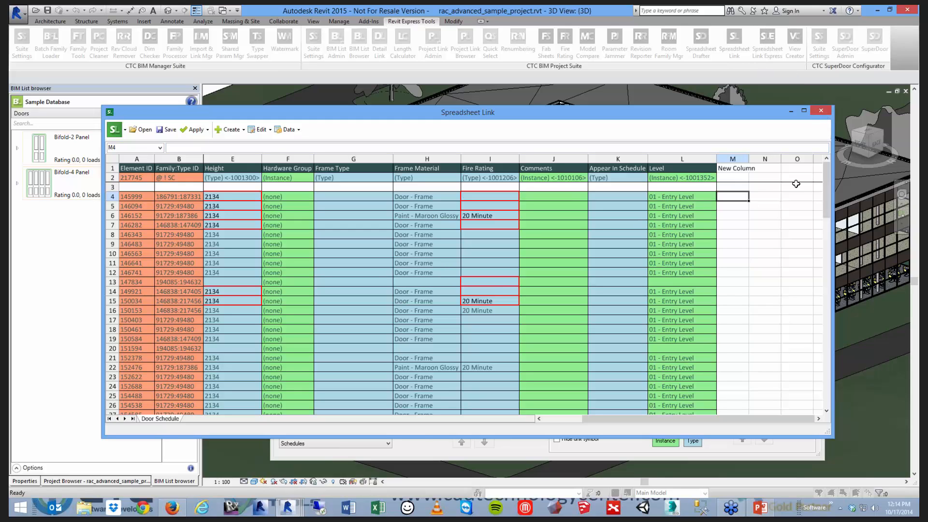
mouse_move(797, 186)
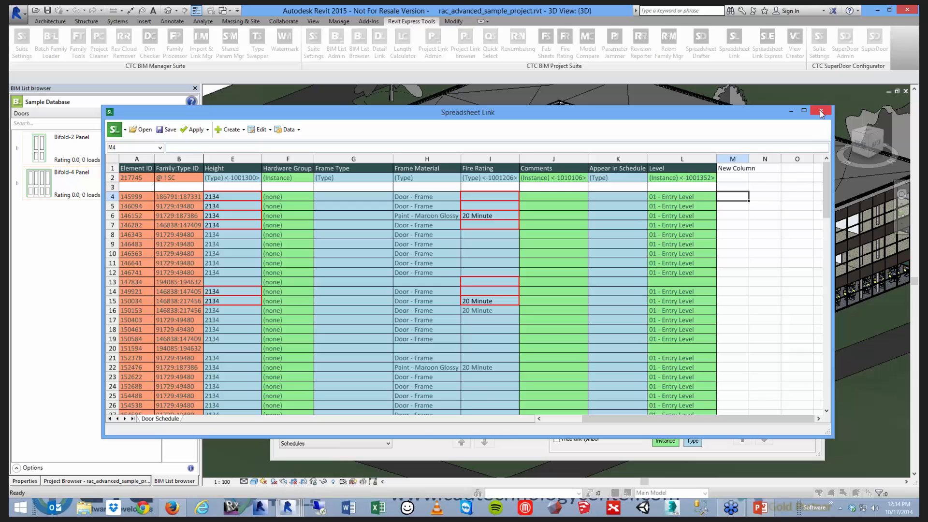
left_click(821, 110)
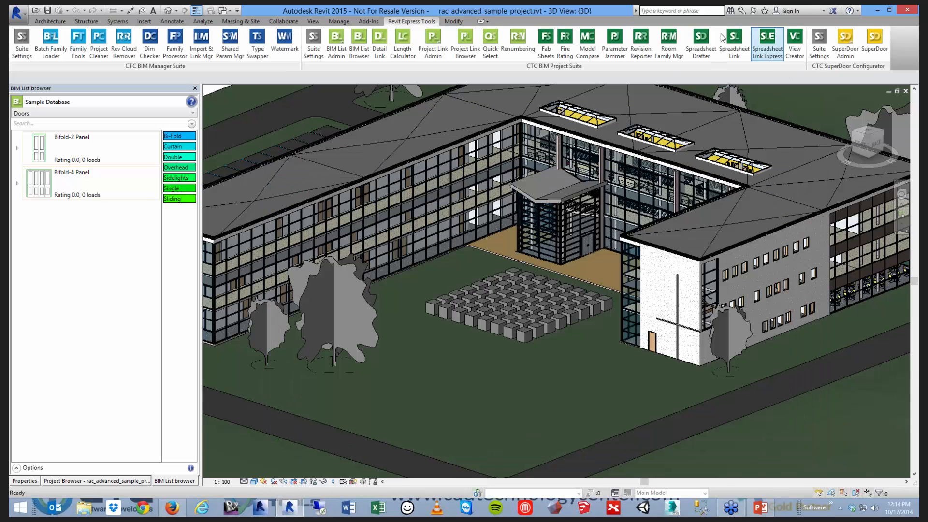
mouse_move(767, 39)
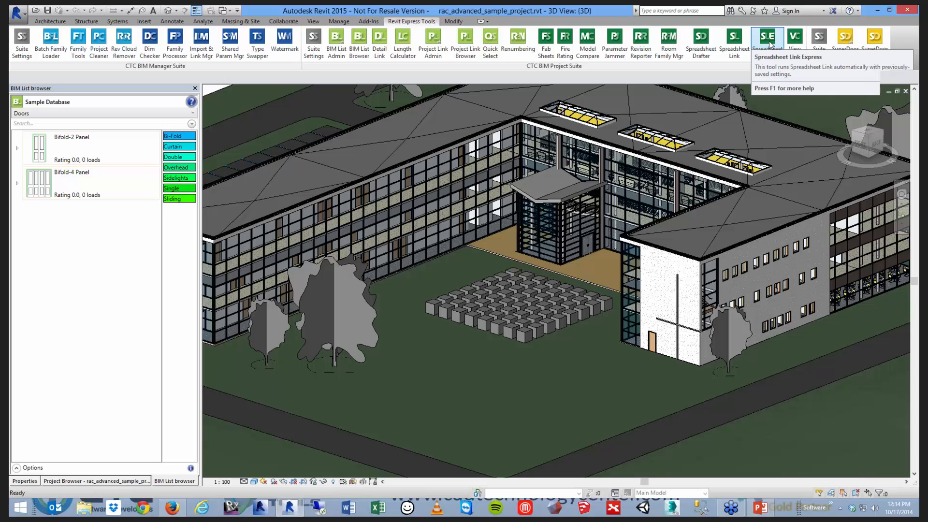
mouse_move(734, 41)
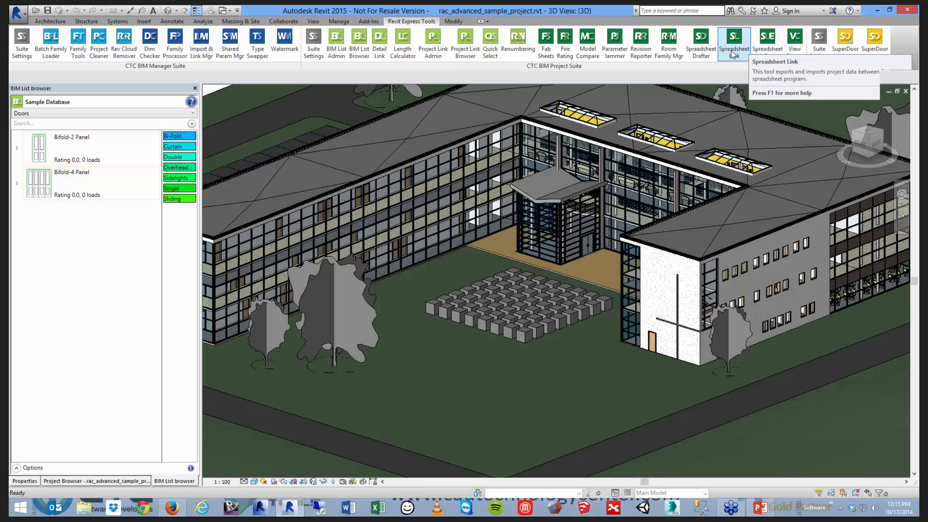
mouse_move(764, 38)
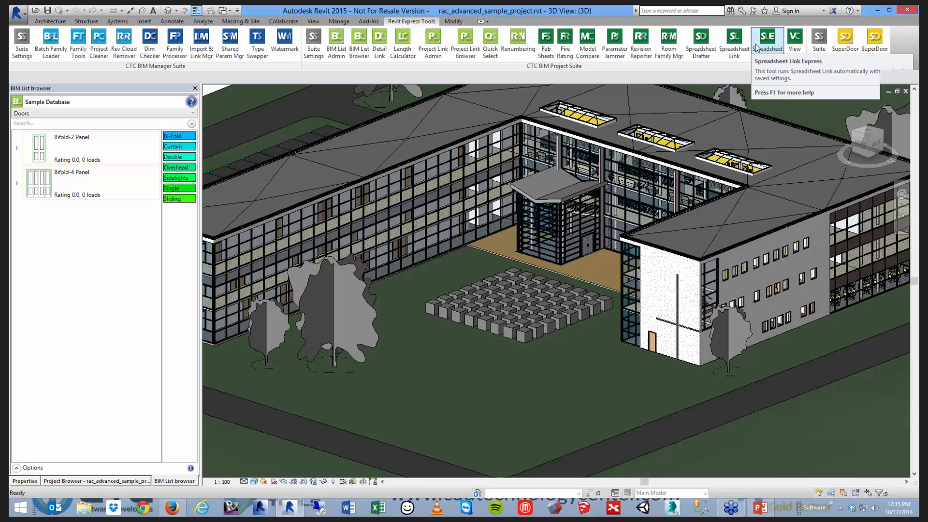
mouse_move(734, 46)
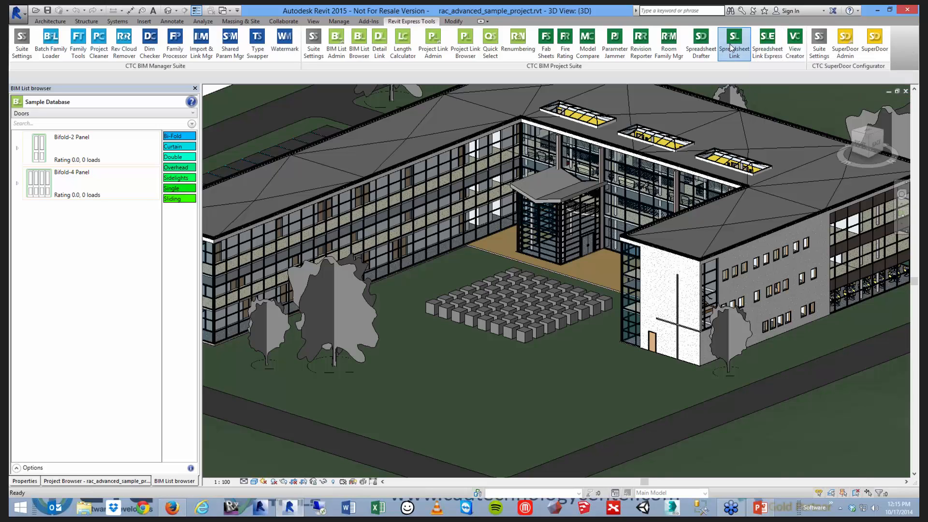
- Reopen Spreadsheet Link from the Revit Express Tools tab
left_click(734, 38)
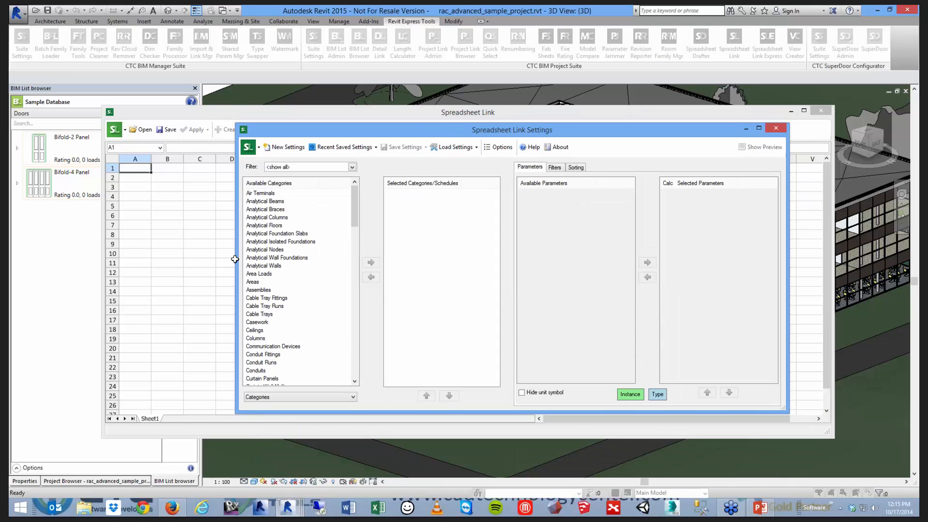
- Load the project's saved Generic Models settings, check its filters and parameters, and show the sheet
left_click(454, 147)
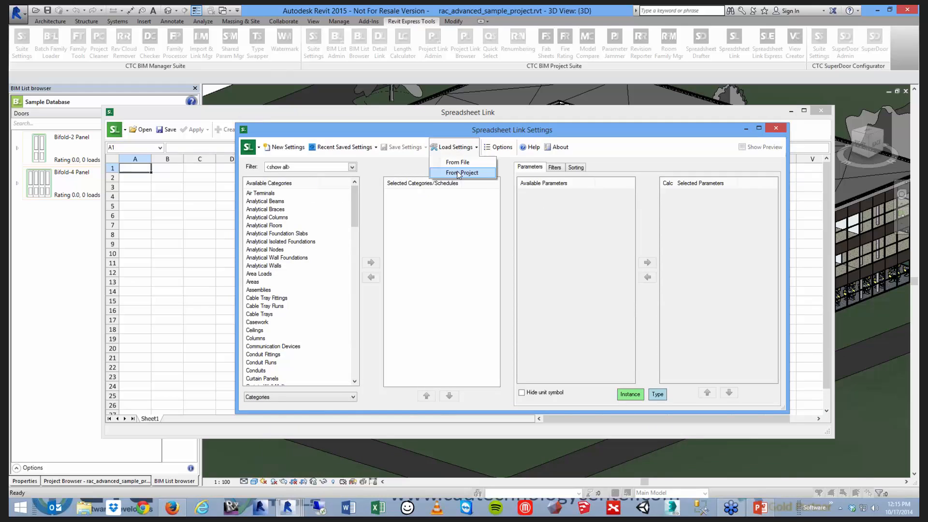
left_click(462, 172)
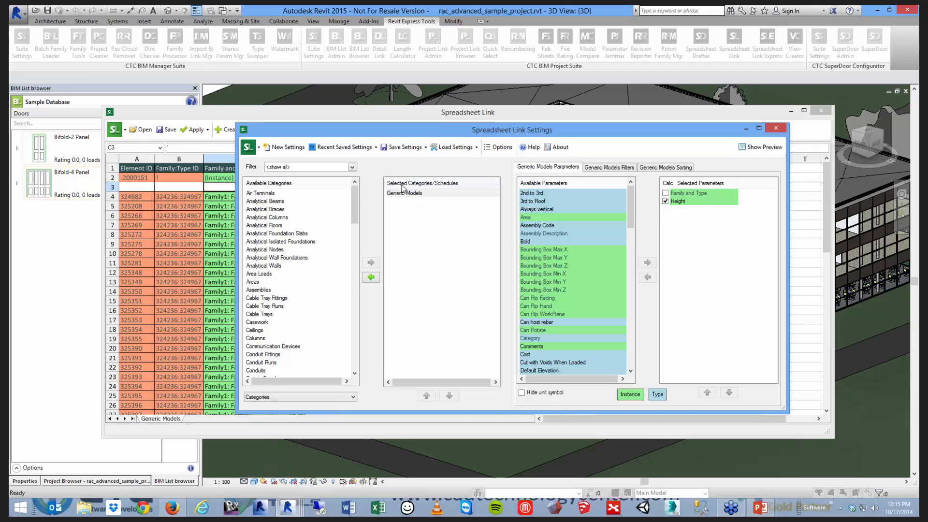
left_click(609, 167)
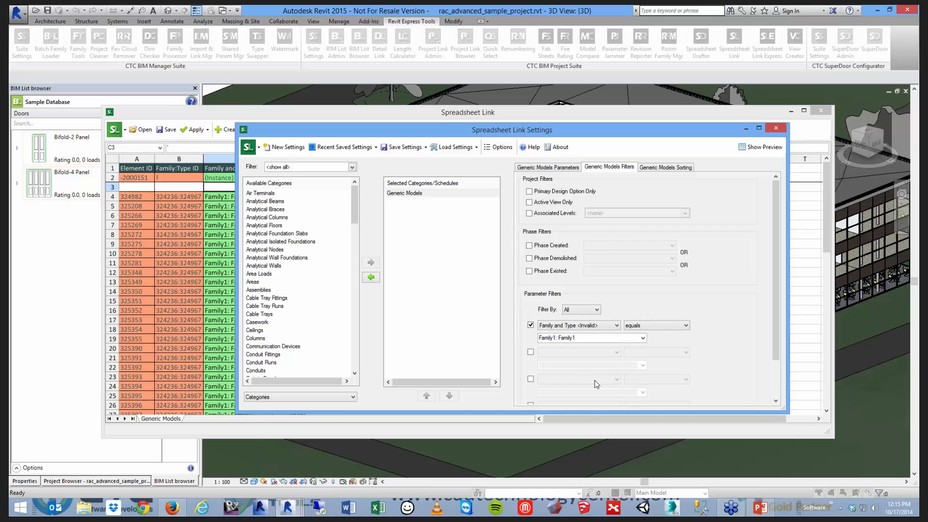
mouse_move(463, 312)
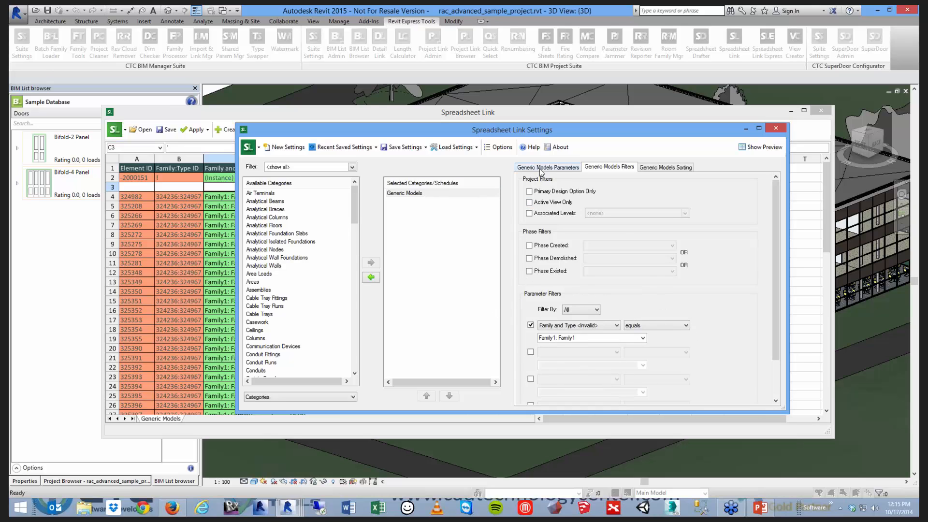
left_click(548, 167)
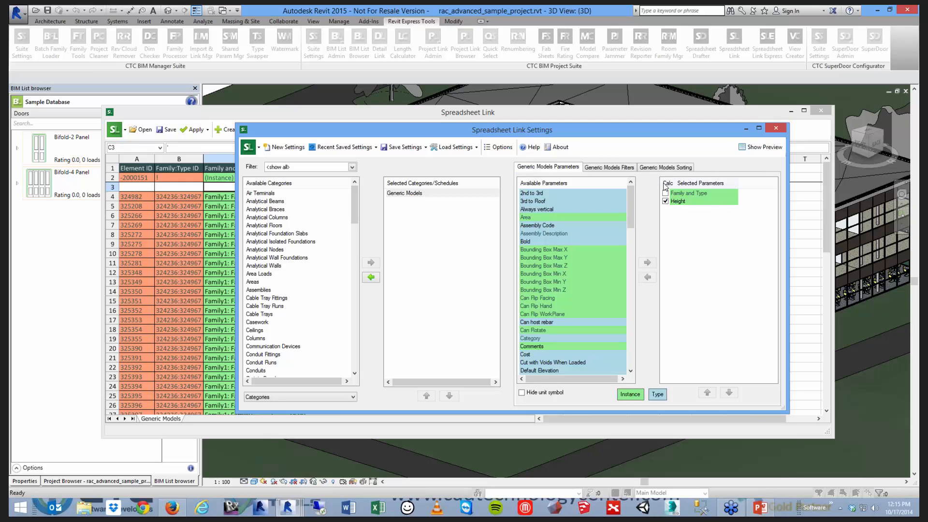
left_click(665, 193)
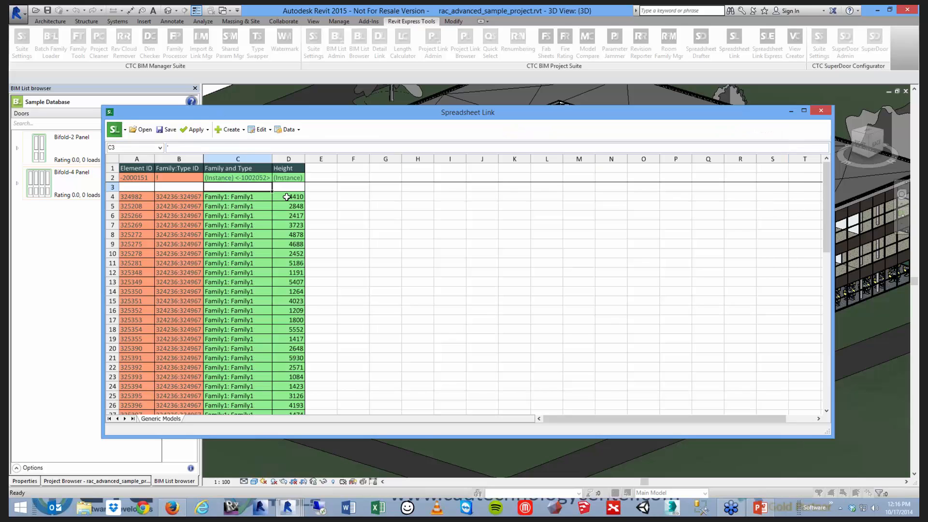
left_click(289, 196)
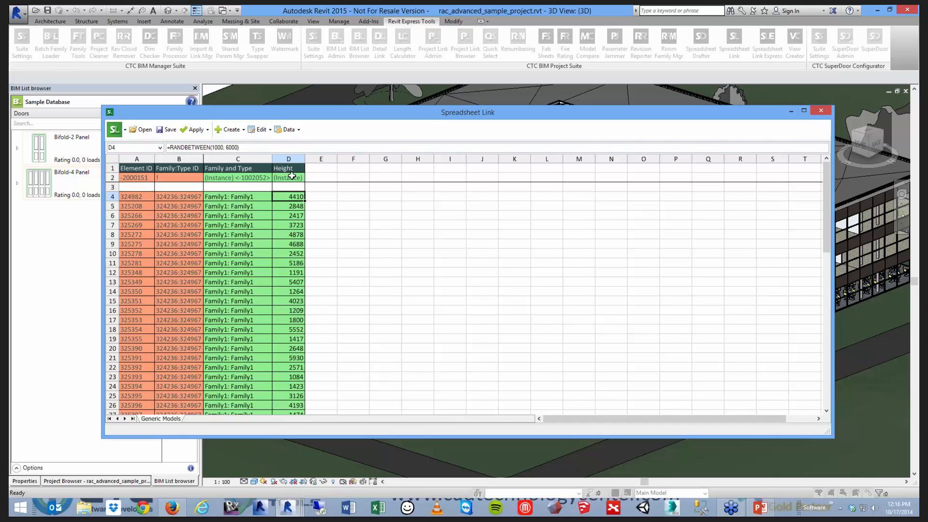
mouse_move(282, 223)
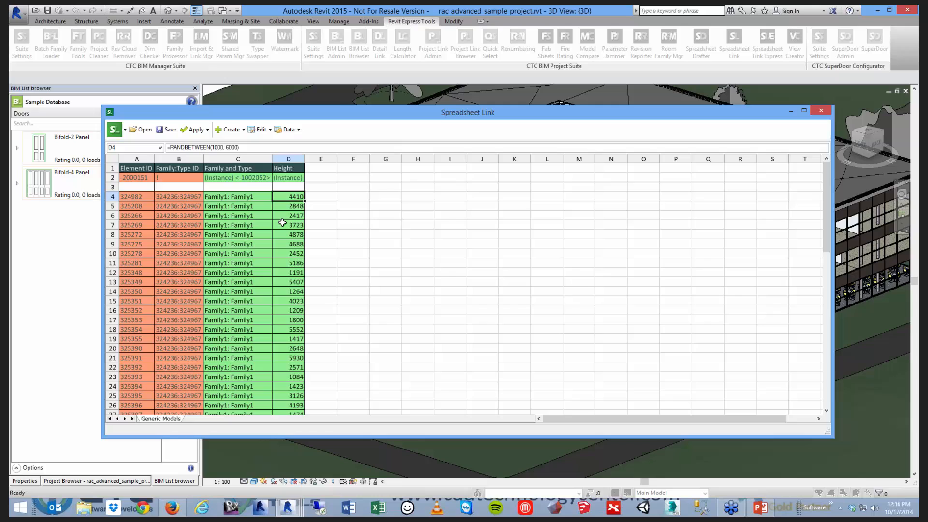
left_click(288, 216)
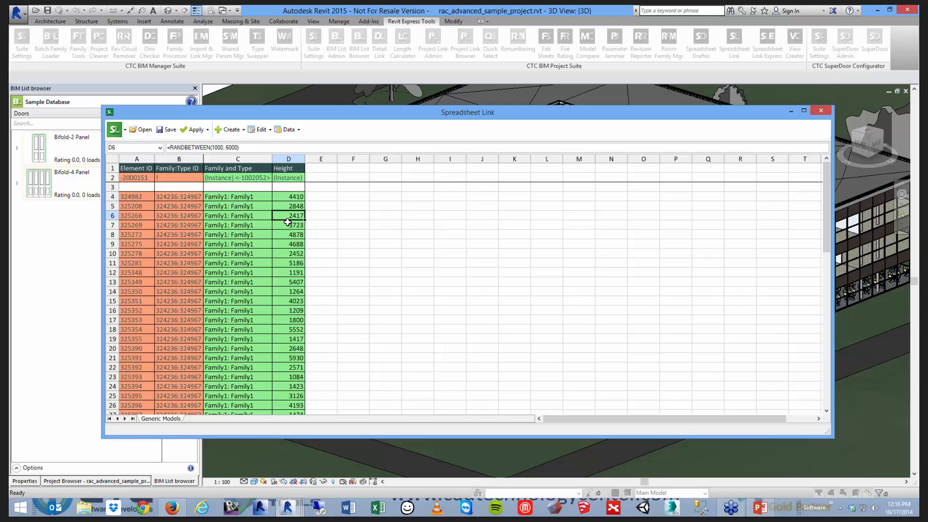
left_click(288, 234)
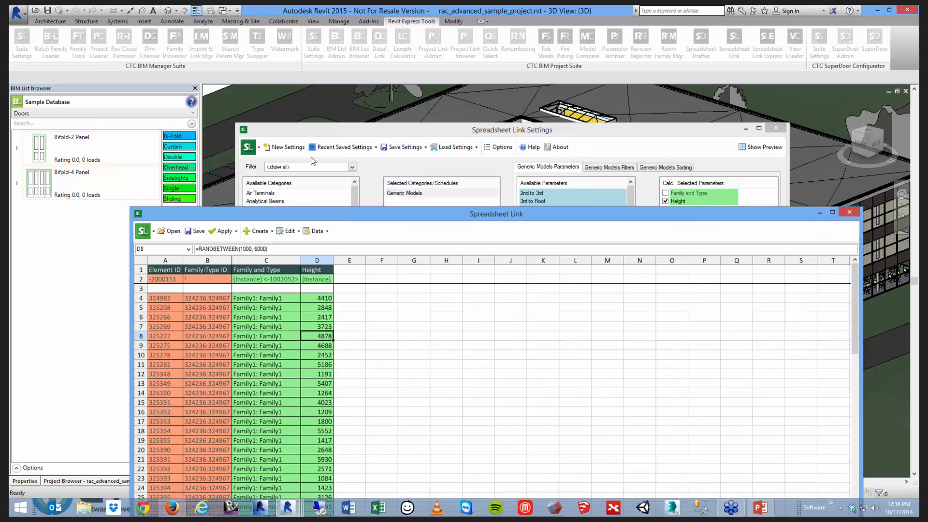
left_click(776, 127)
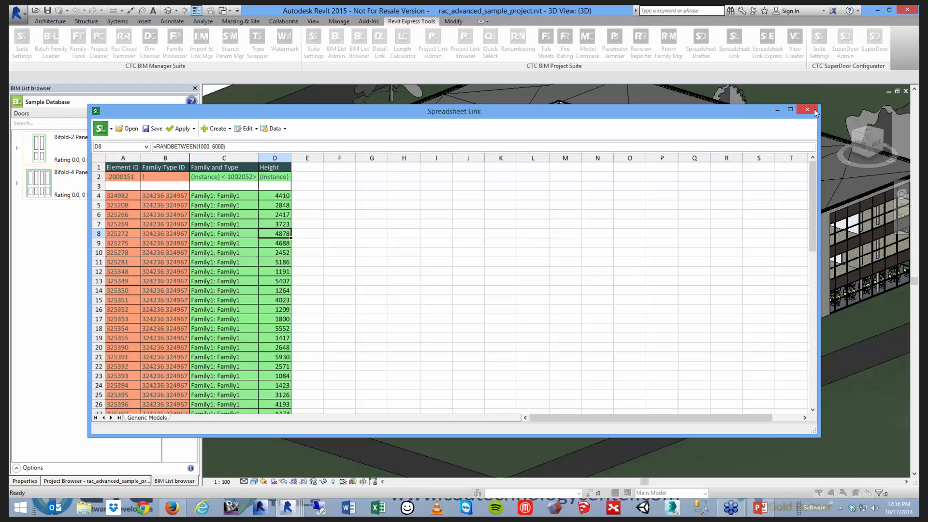
- Close the Generic Models spreadsheet, answer the save prompt, and launch Spreadsheet Link Express
left_click(807, 109)
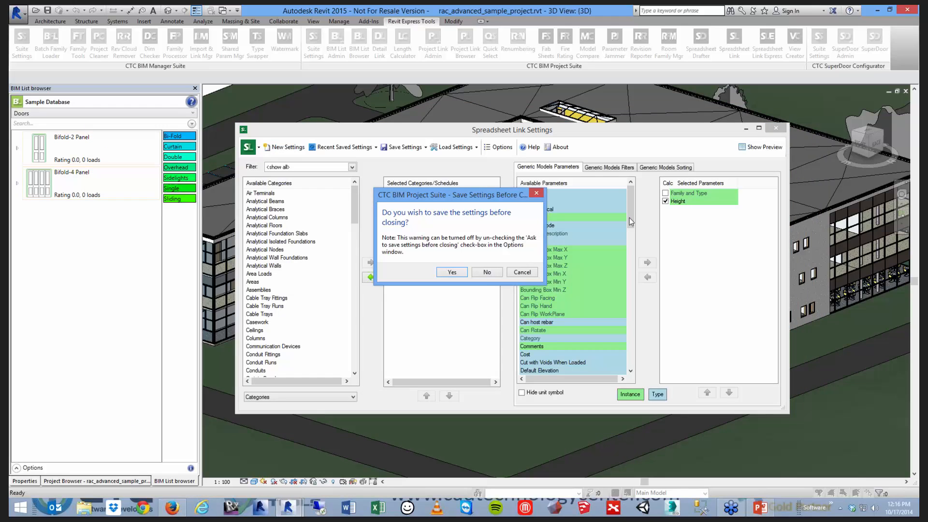
left_click(486, 272)
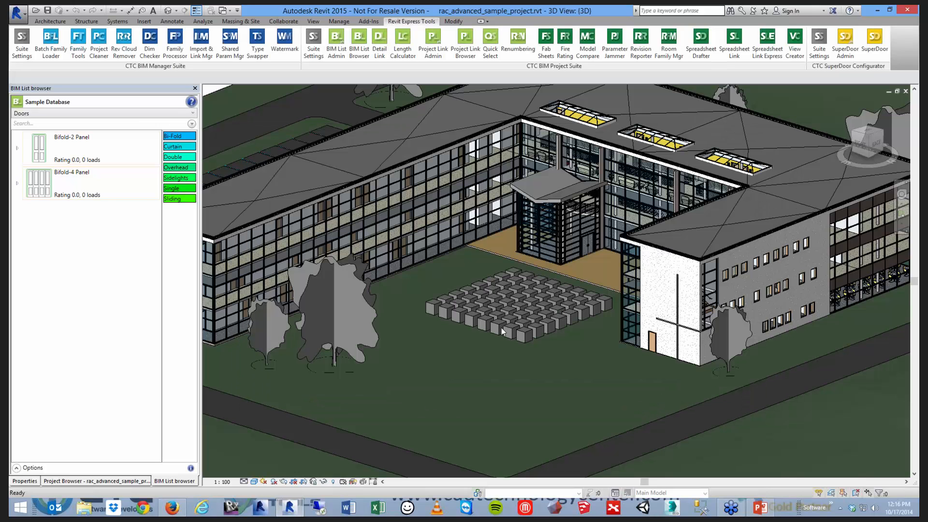
mouse_move(529, 349)
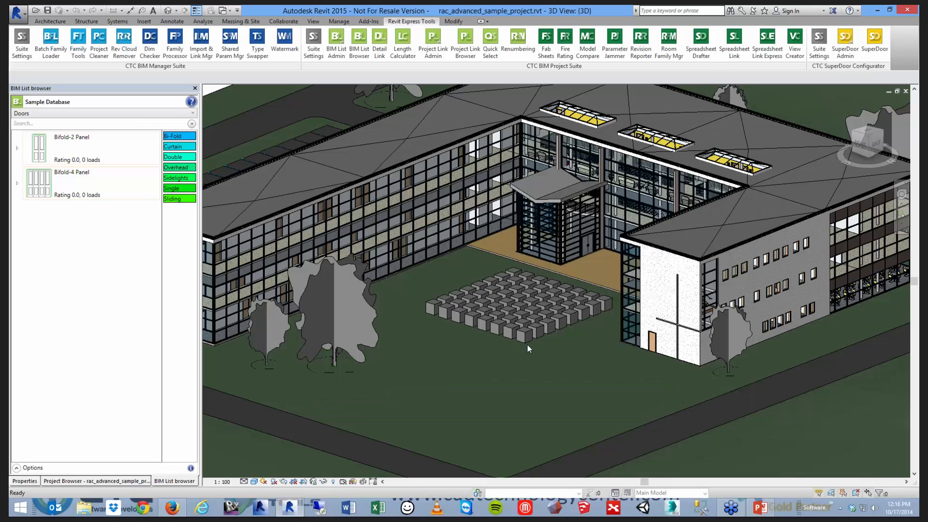
mouse_move(472, 257)
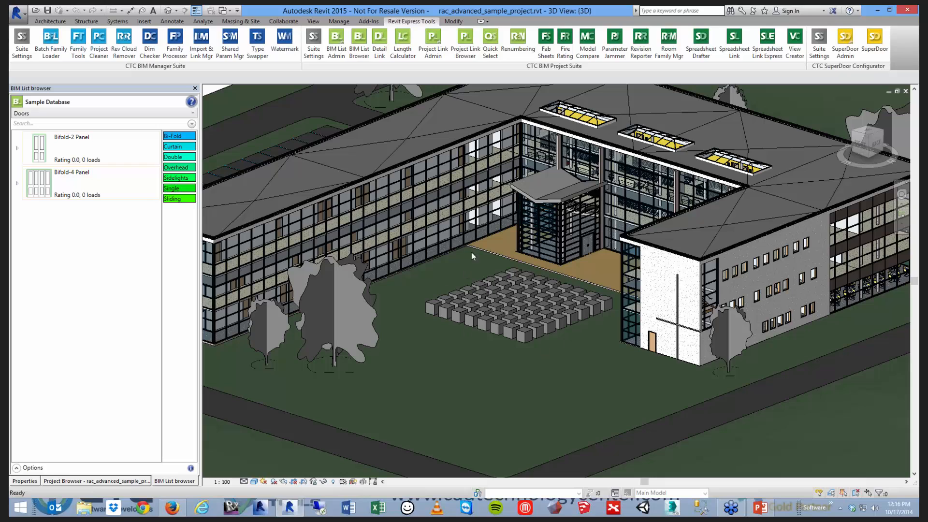
mouse_move(516, 264)
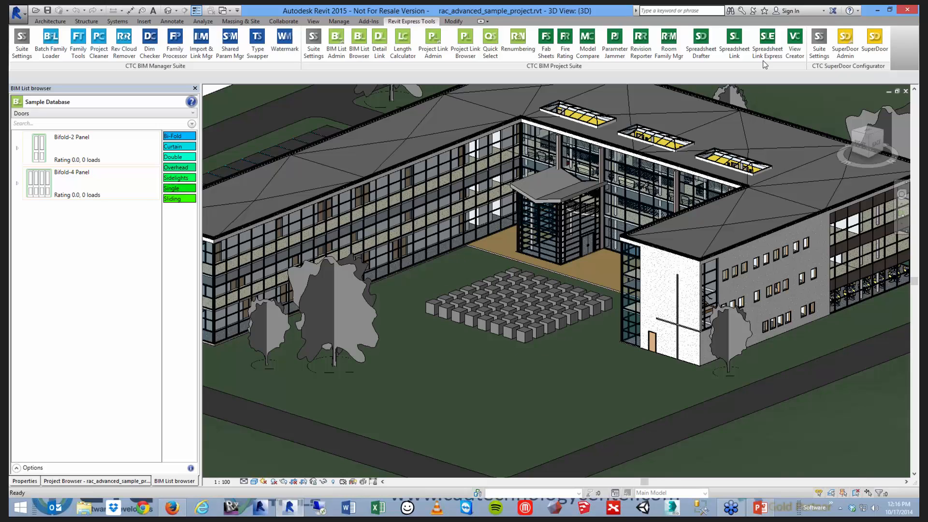
left_click(766, 37)
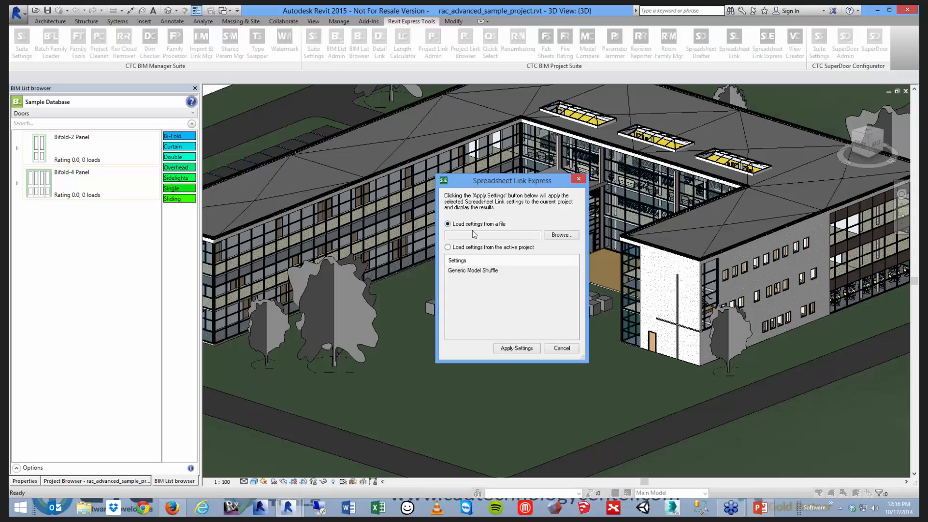
- Apply the project's Generic Model Shuffle settings, updating 64 boxes to random heights
left_click(448, 247)
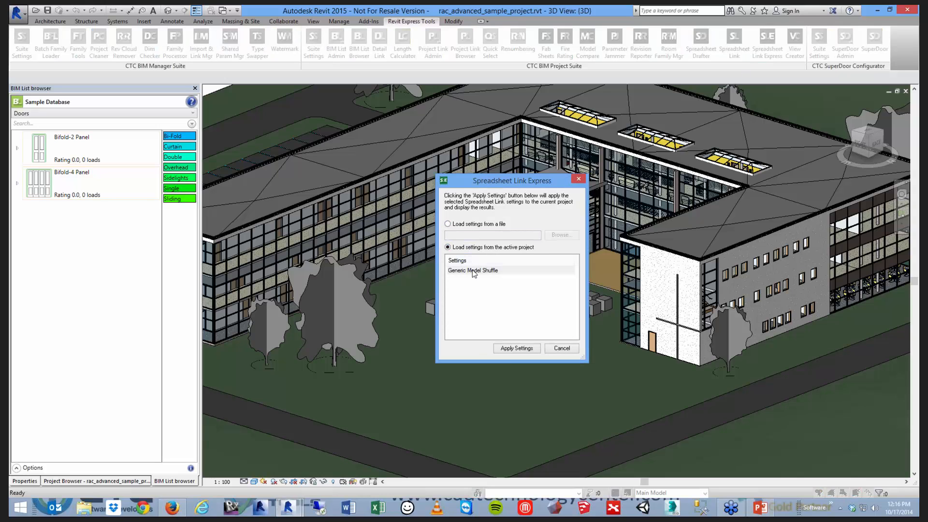
left_click(473, 270)
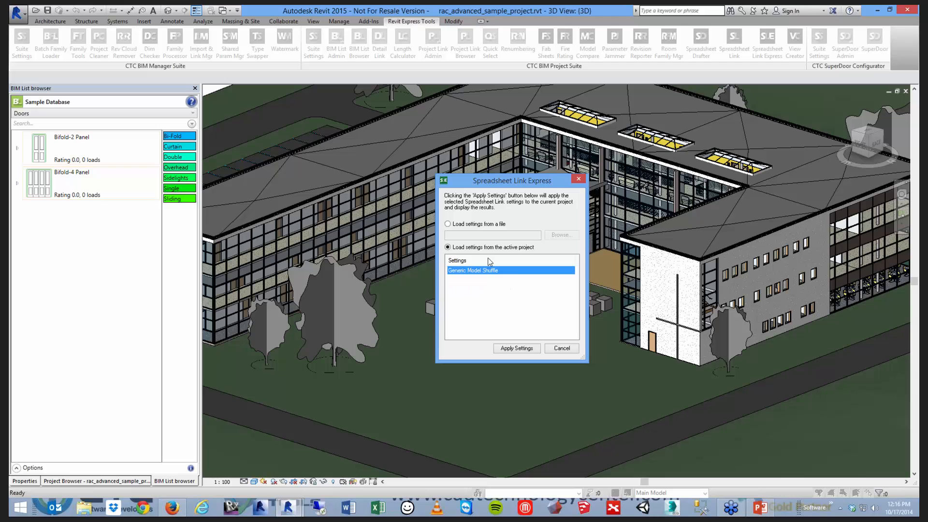
mouse_move(520, 177)
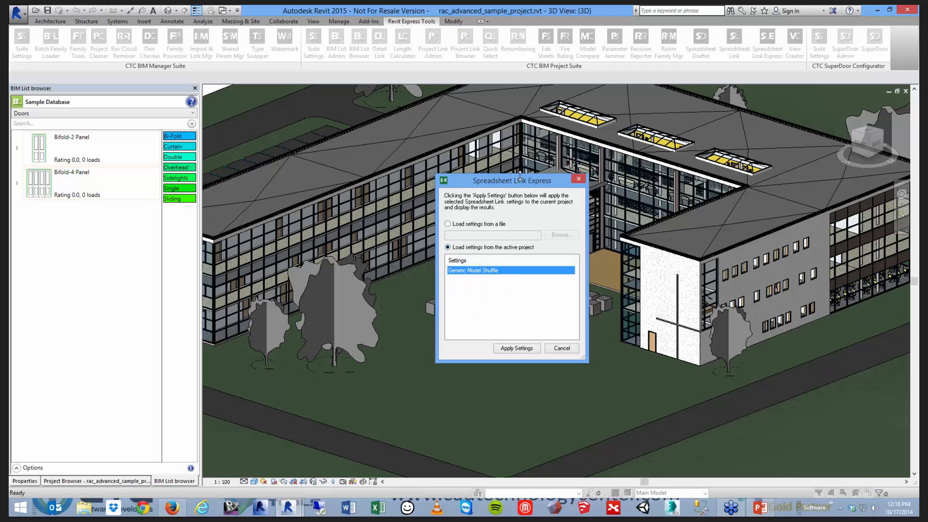
left_click_drag(512, 181, 340, 177)
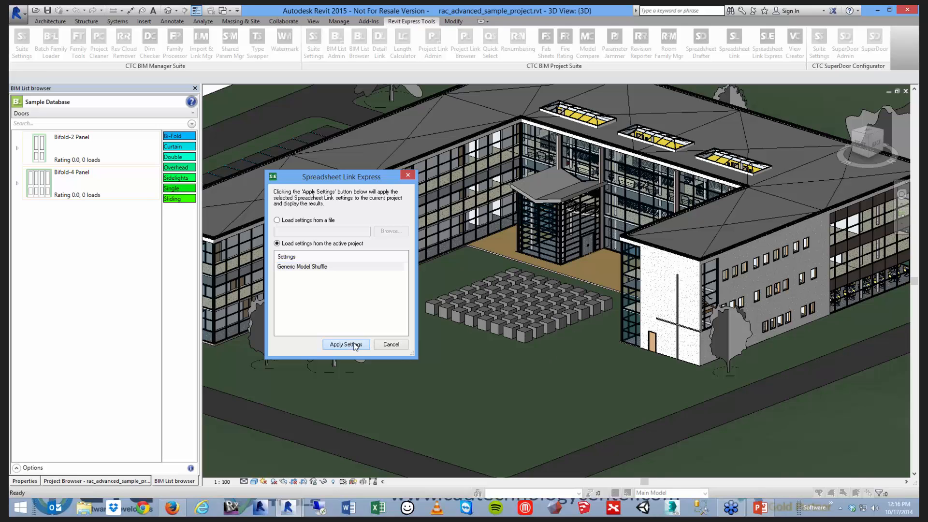
left_click(346, 344)
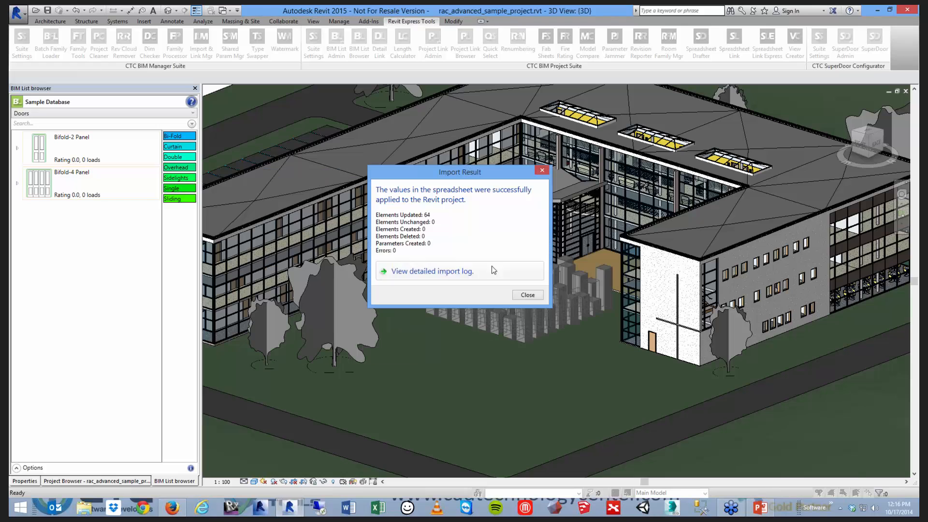
left_click(528, 295)
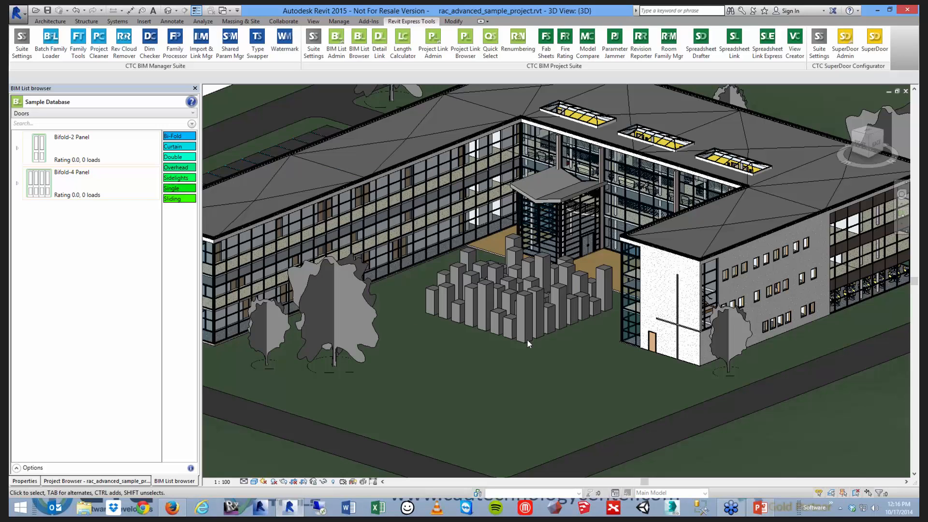
left_click(512, 330)
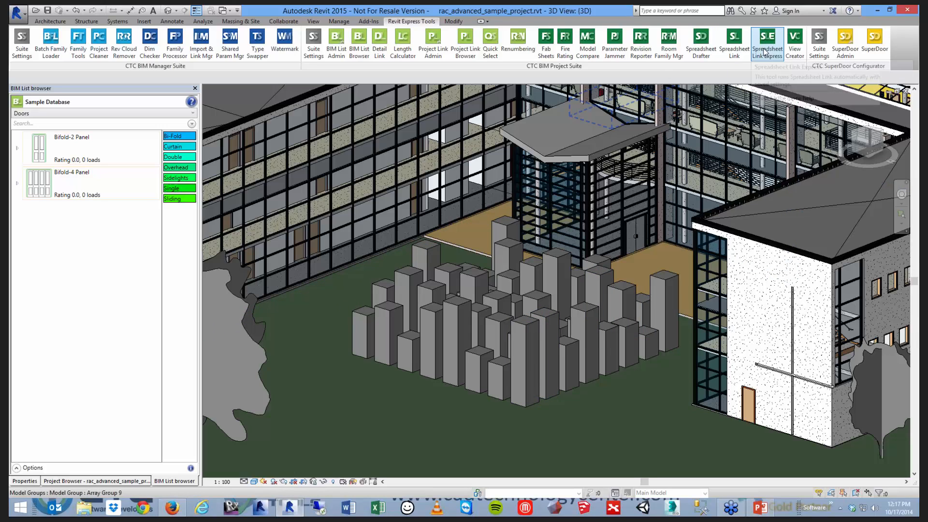
mouse_move(768, 48)
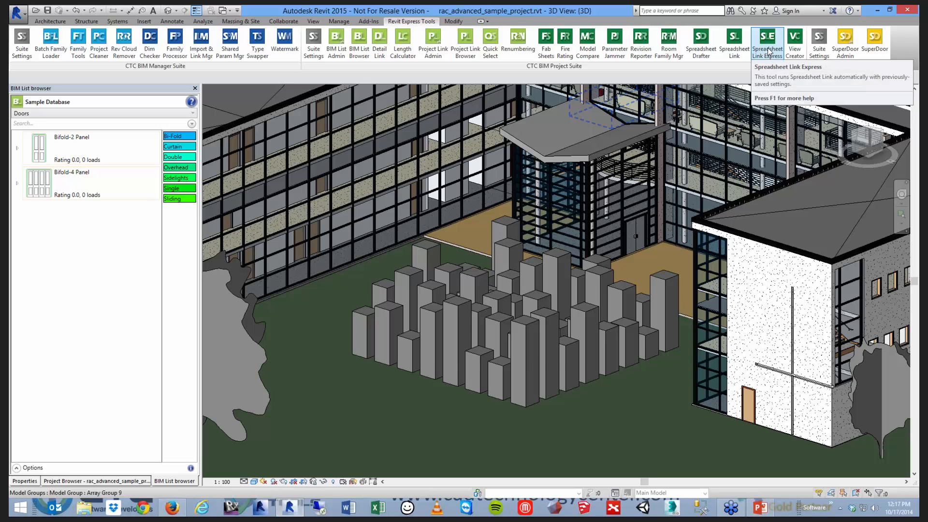
- Relaunch Spreadsheet Link Express to offer the Generic Model Shuffle settings again
left_click(767, 38)
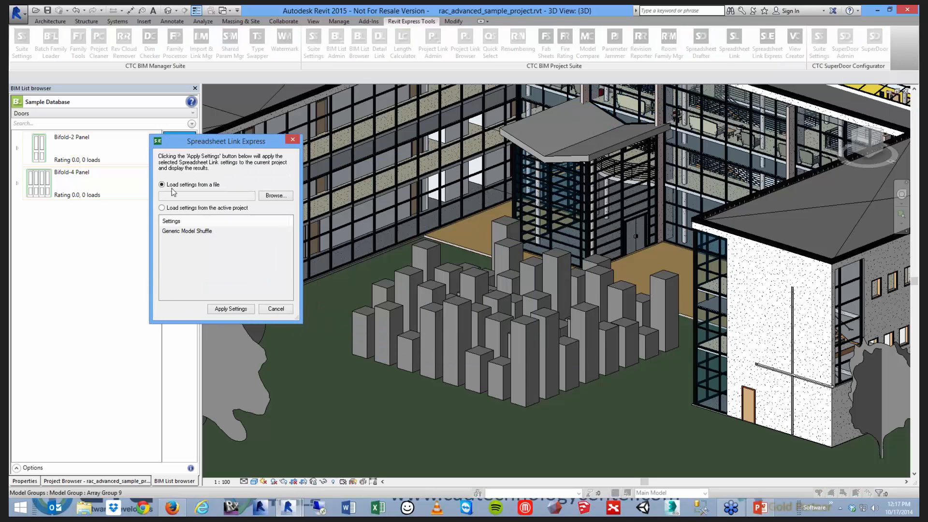
- Load Generic Model Shuffle from the active project, apply it, and dismiss the import summary
left_click(161, 208)
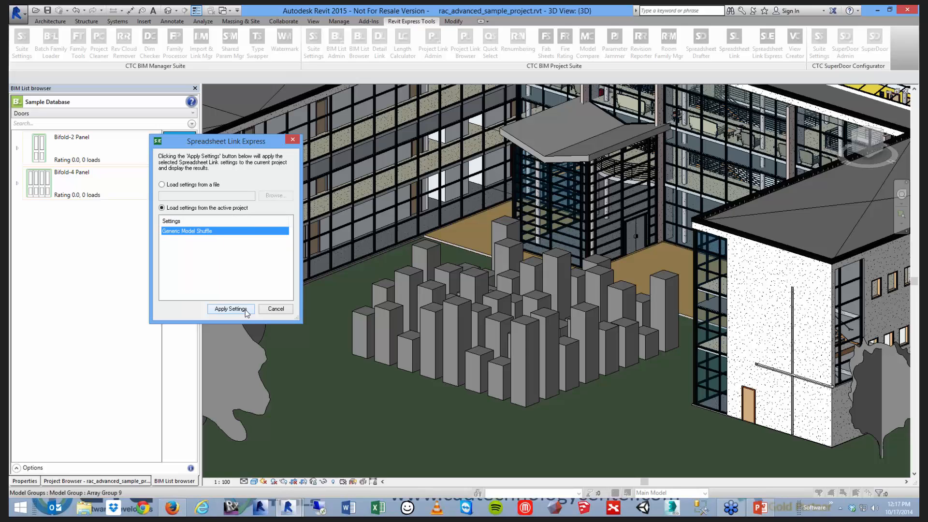
left_click(230, 309)
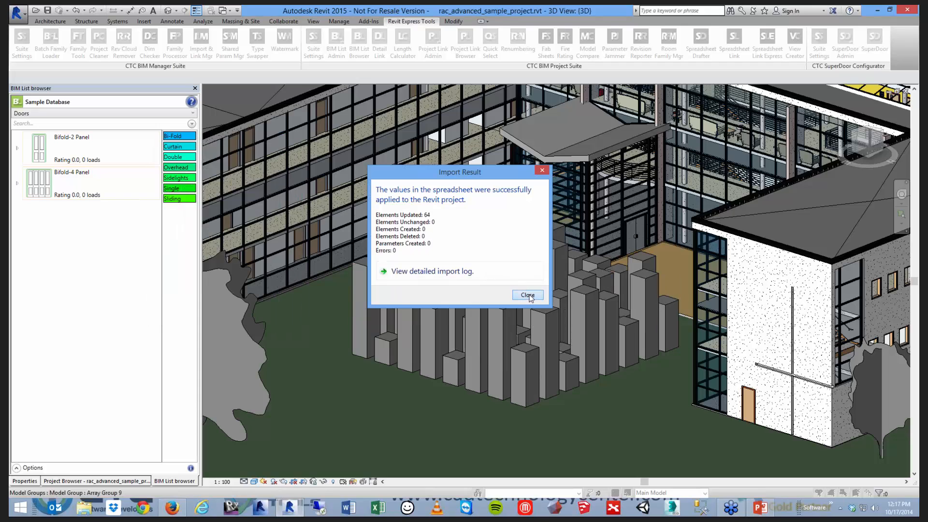
left_click(527, 295)
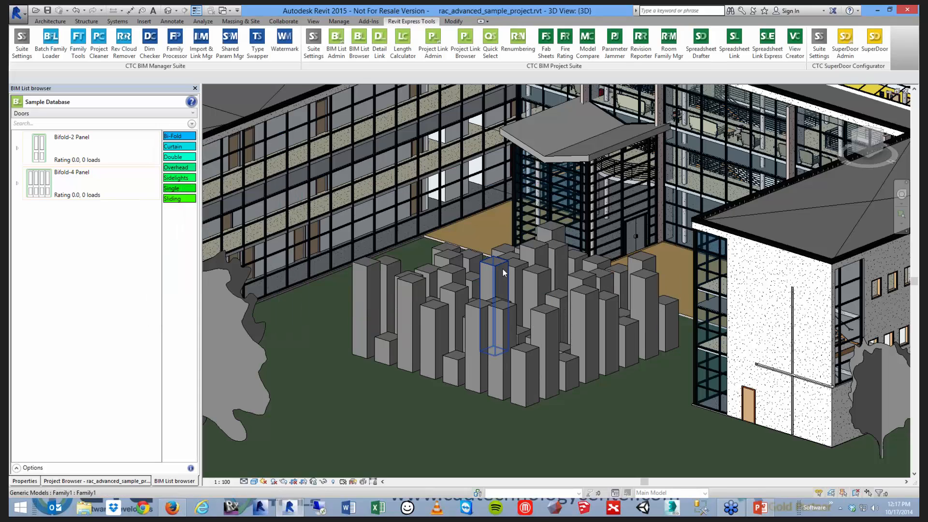
mouse_move(503, 272)
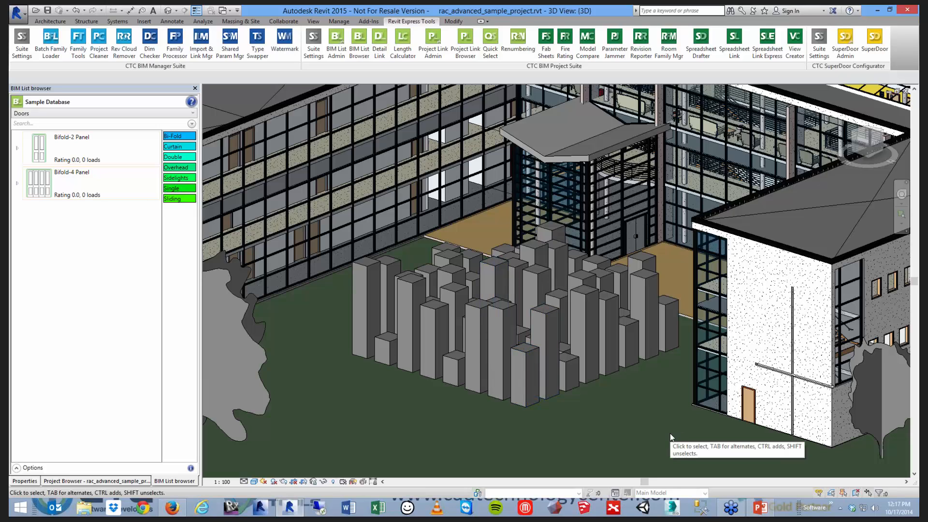
mouse_move(672, 437)
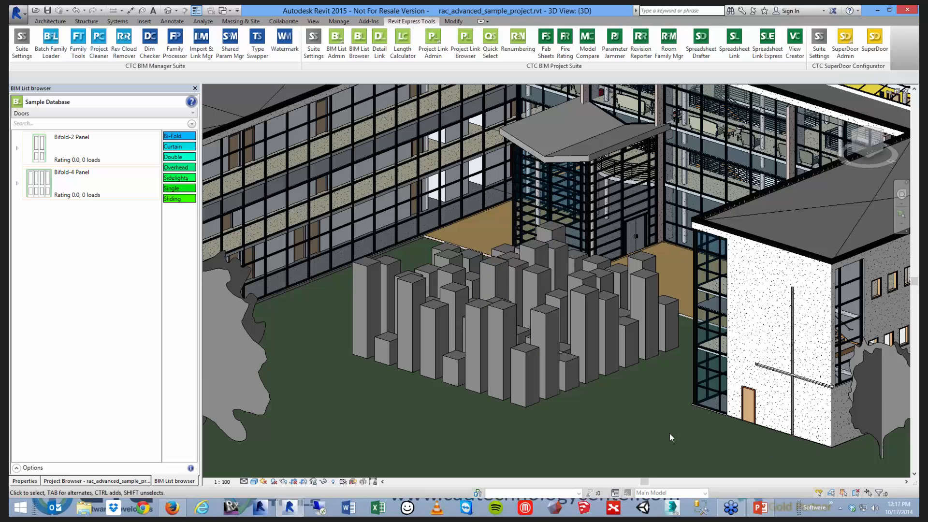
mouse_move(667, 436)
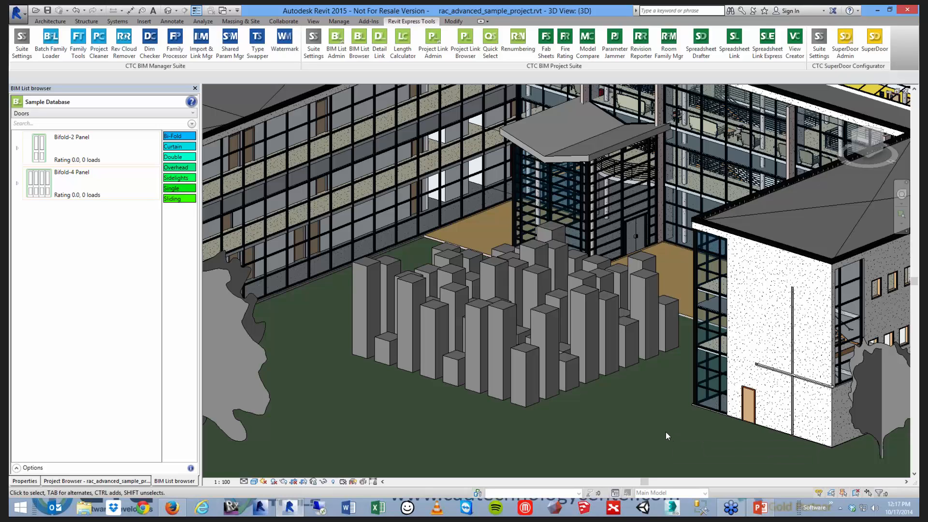
mouse_move(666, 434)
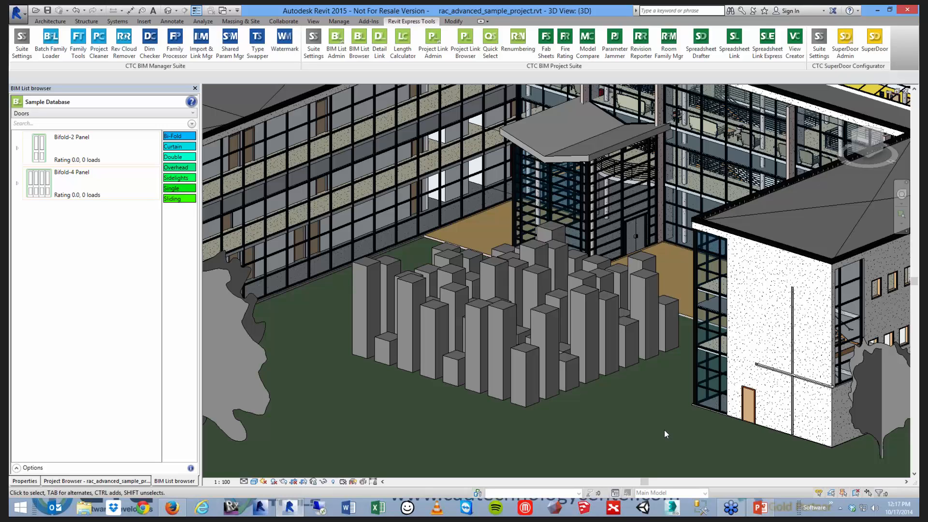
mouse_move(572, 374)
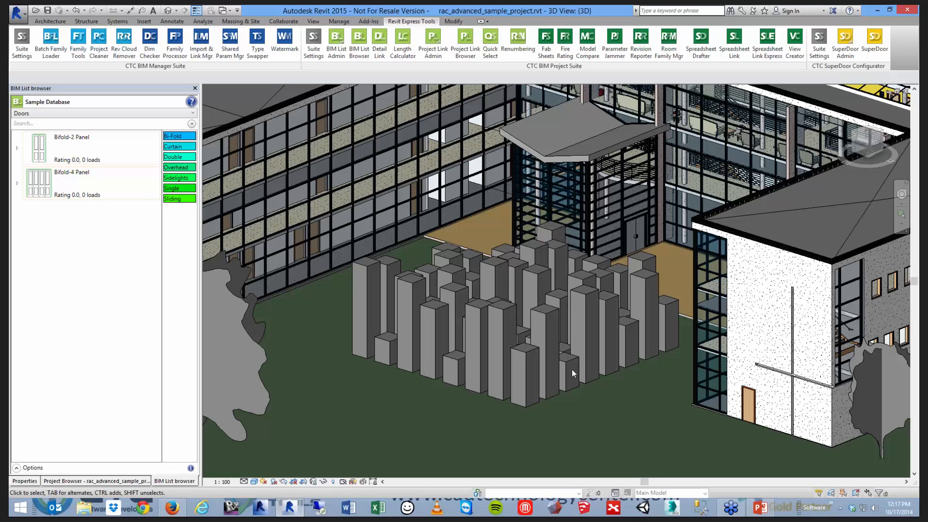